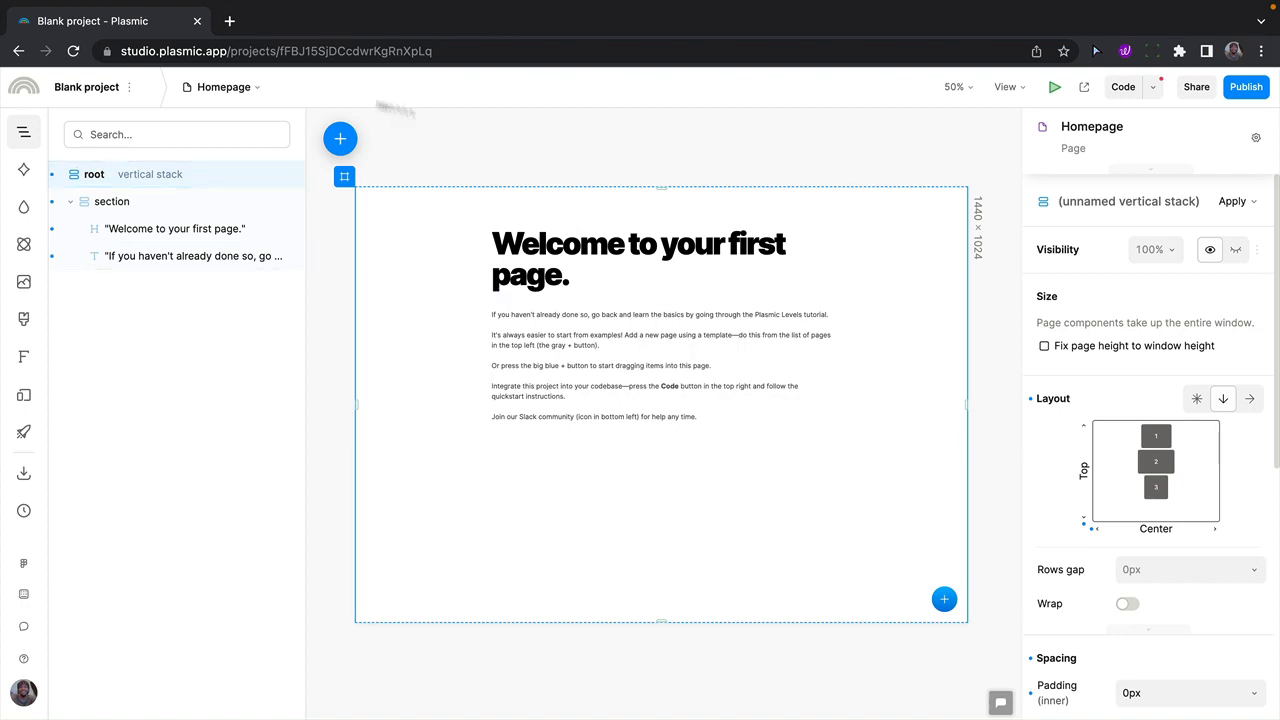
click(340, 138)
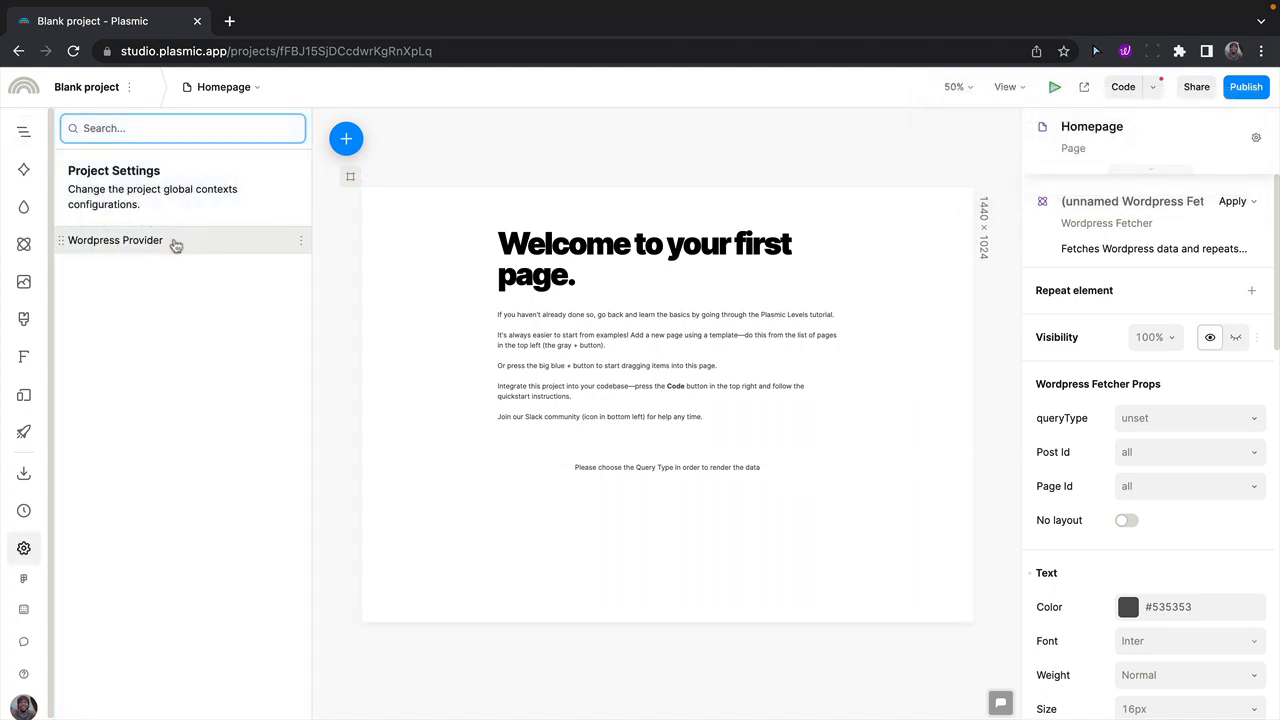
click(116, 240)
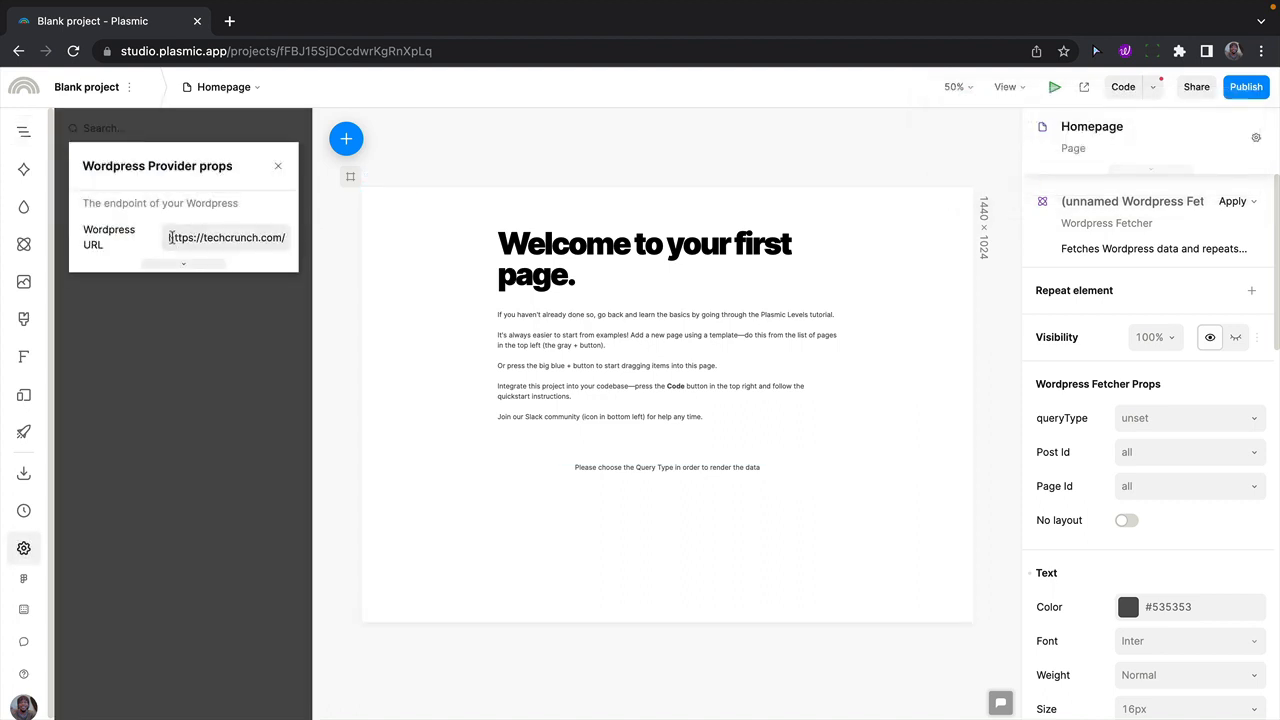
click(232, 238)
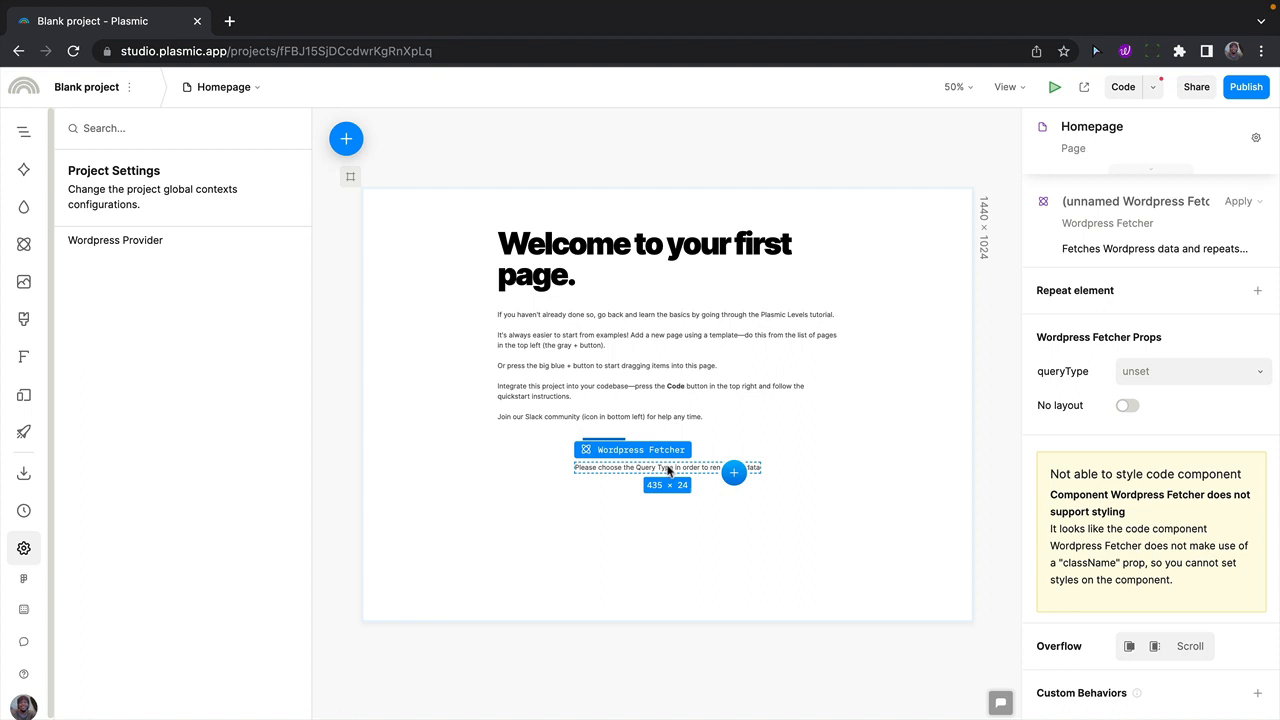
mouse_move(668, 470)
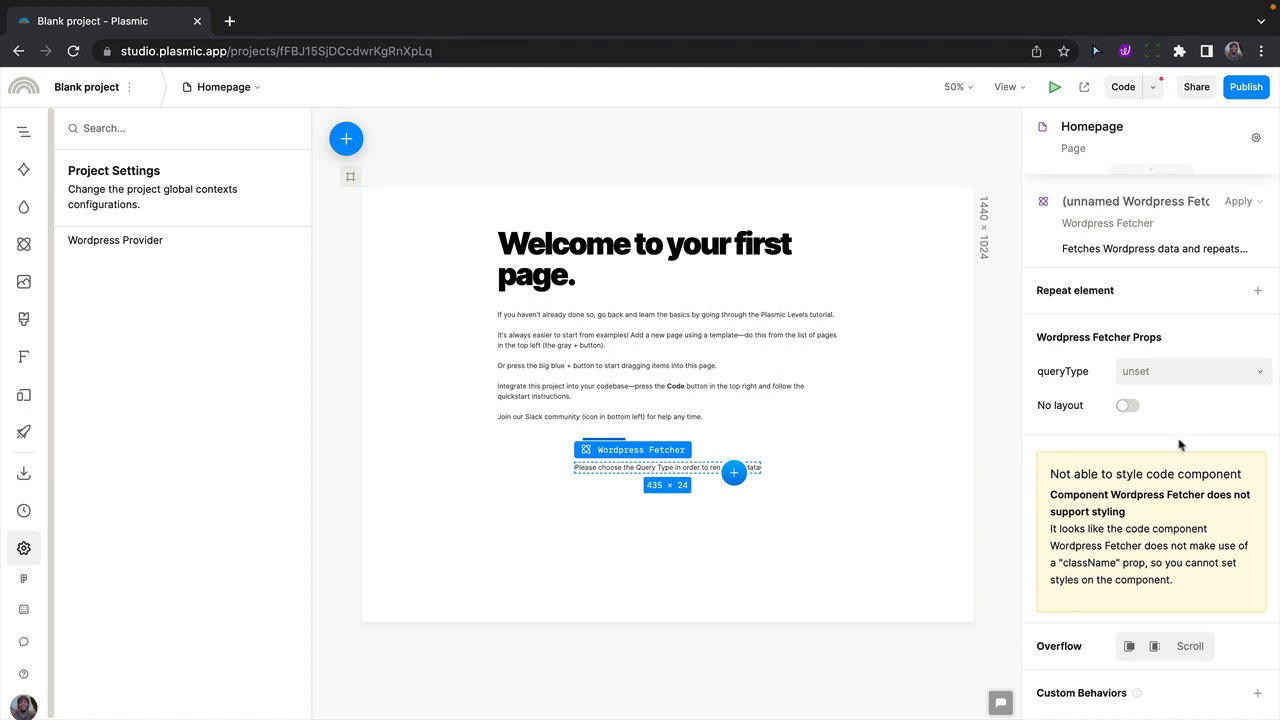
Set the Wordpress Fetcher's queryType to posts so it renders a repeated post list
click(1190, 370)
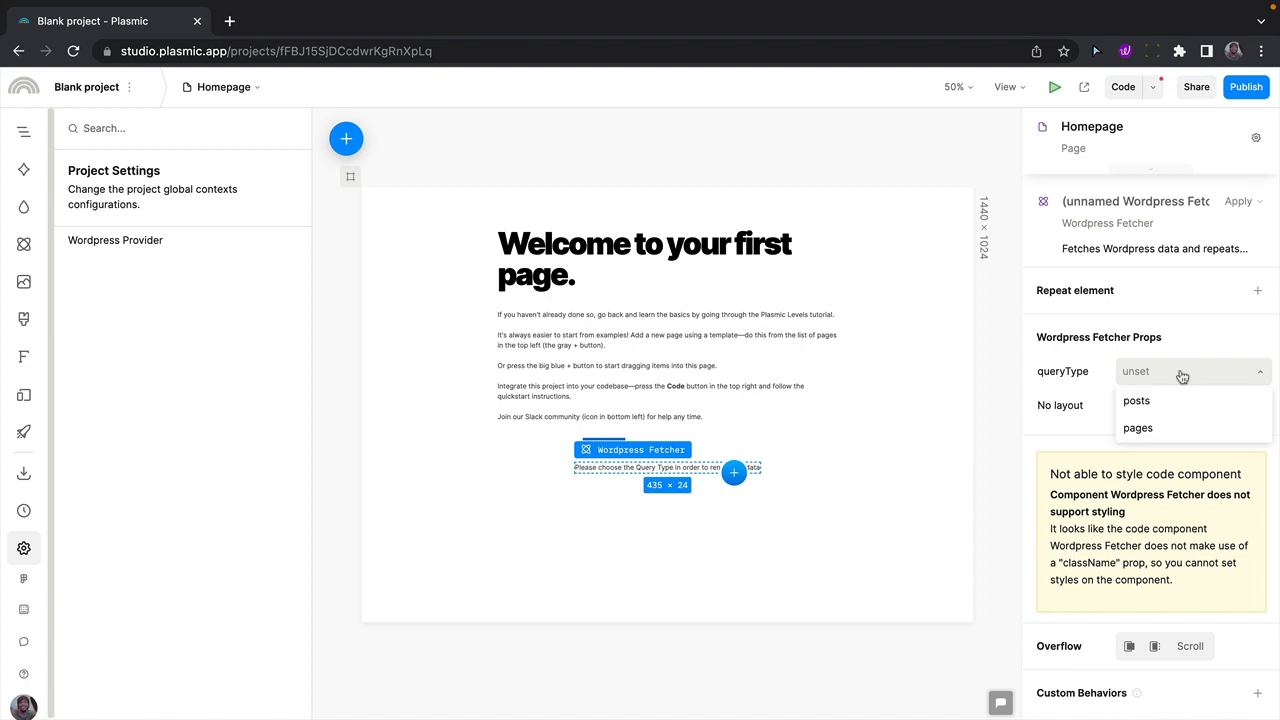
click(1136, 400)
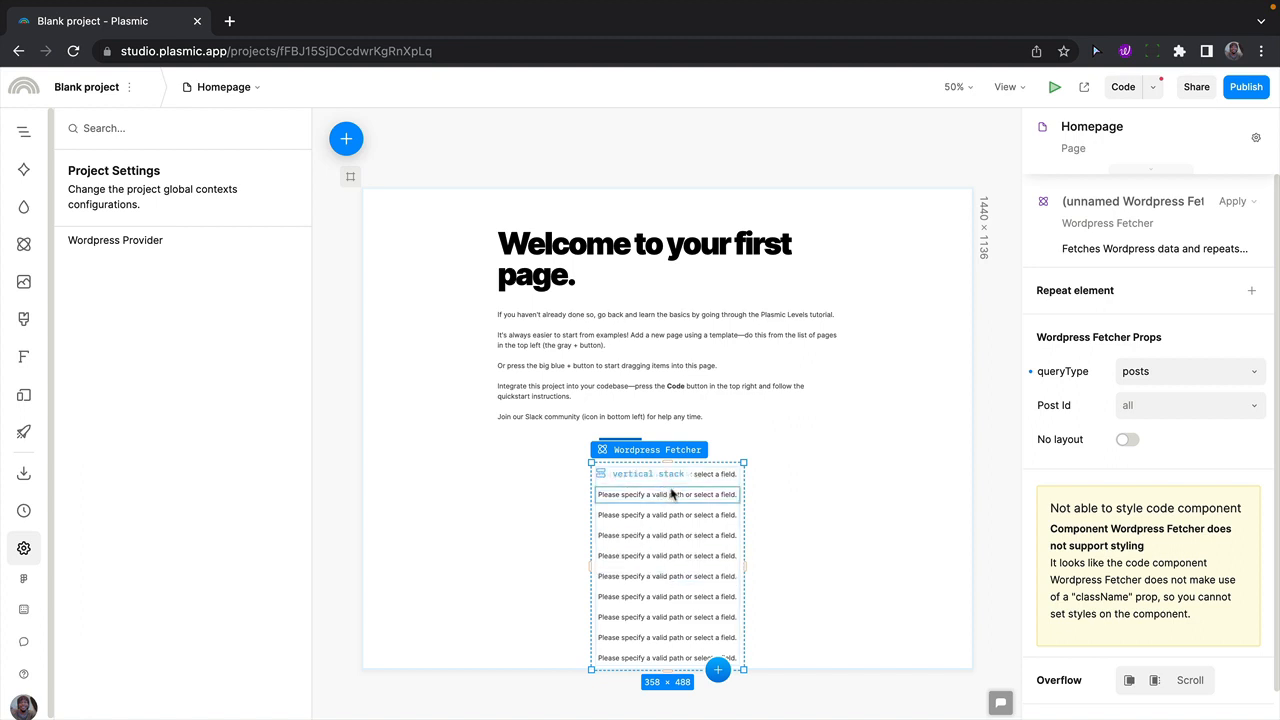
Bind the repeated item's Wordpress Field to the post title
click(668, 474)
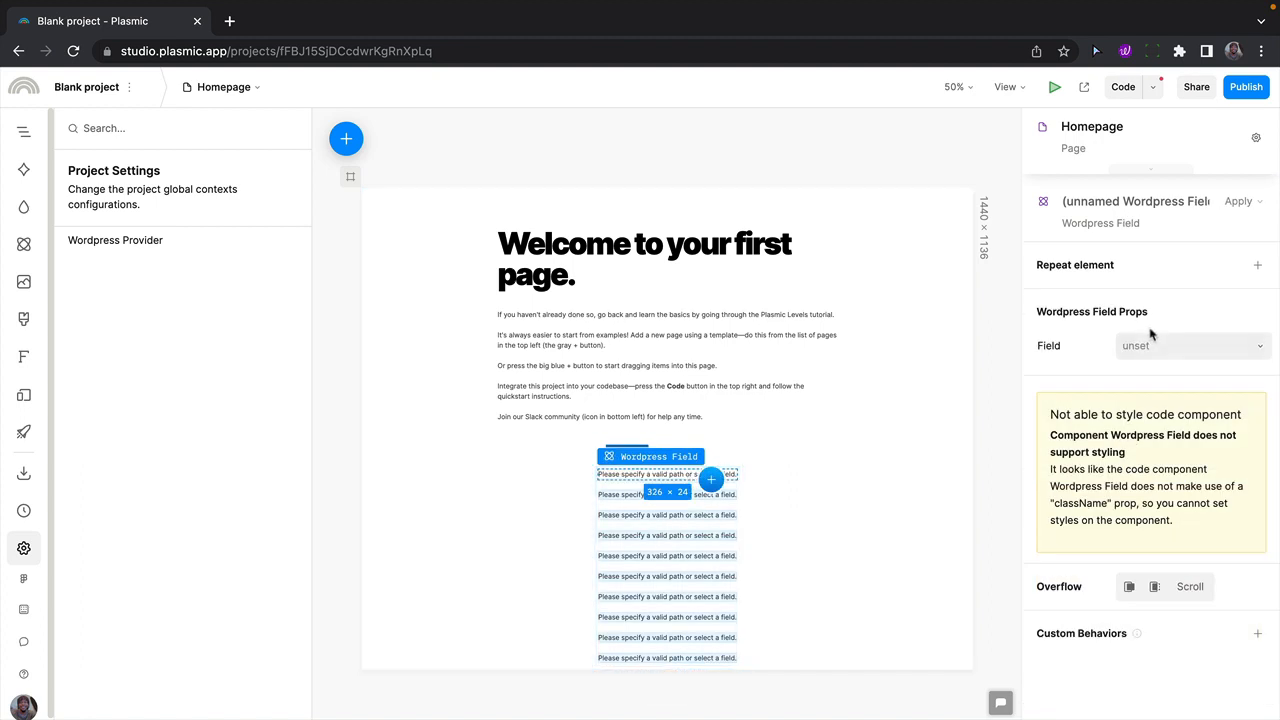
click(1190, 344)
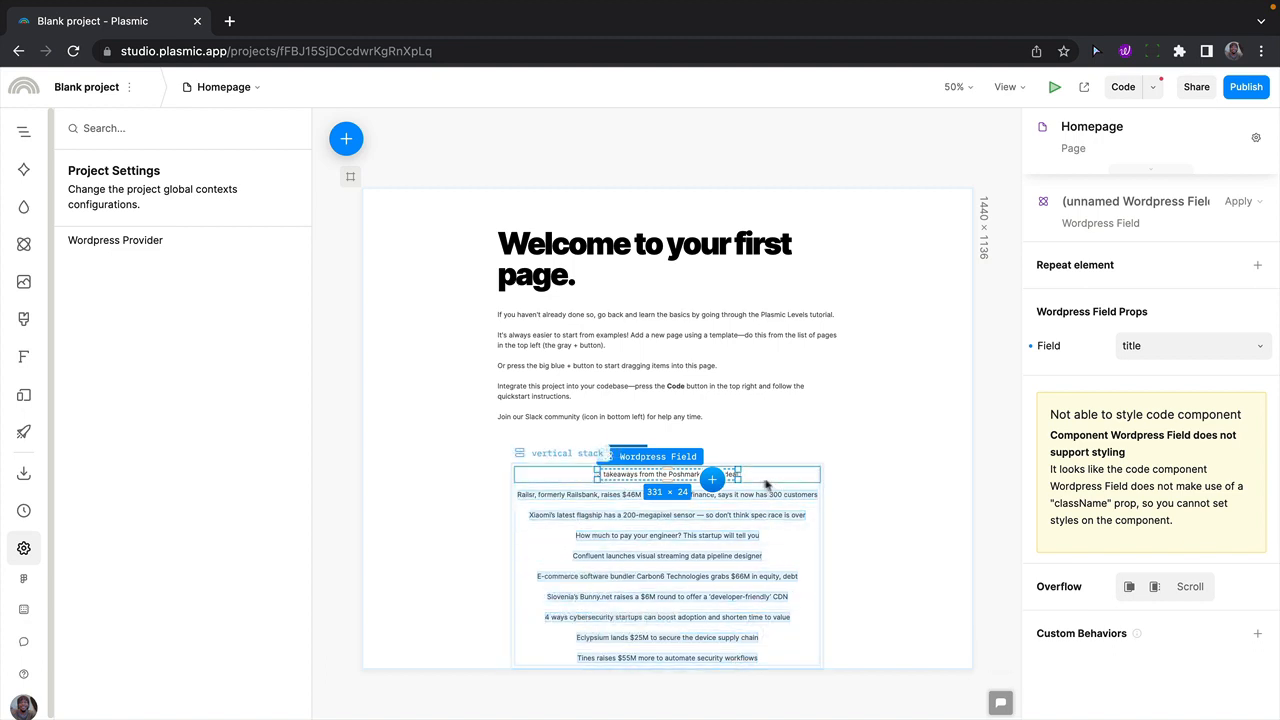
Insert a second Wordpress Field after the title showing the post date
click(712, 480)
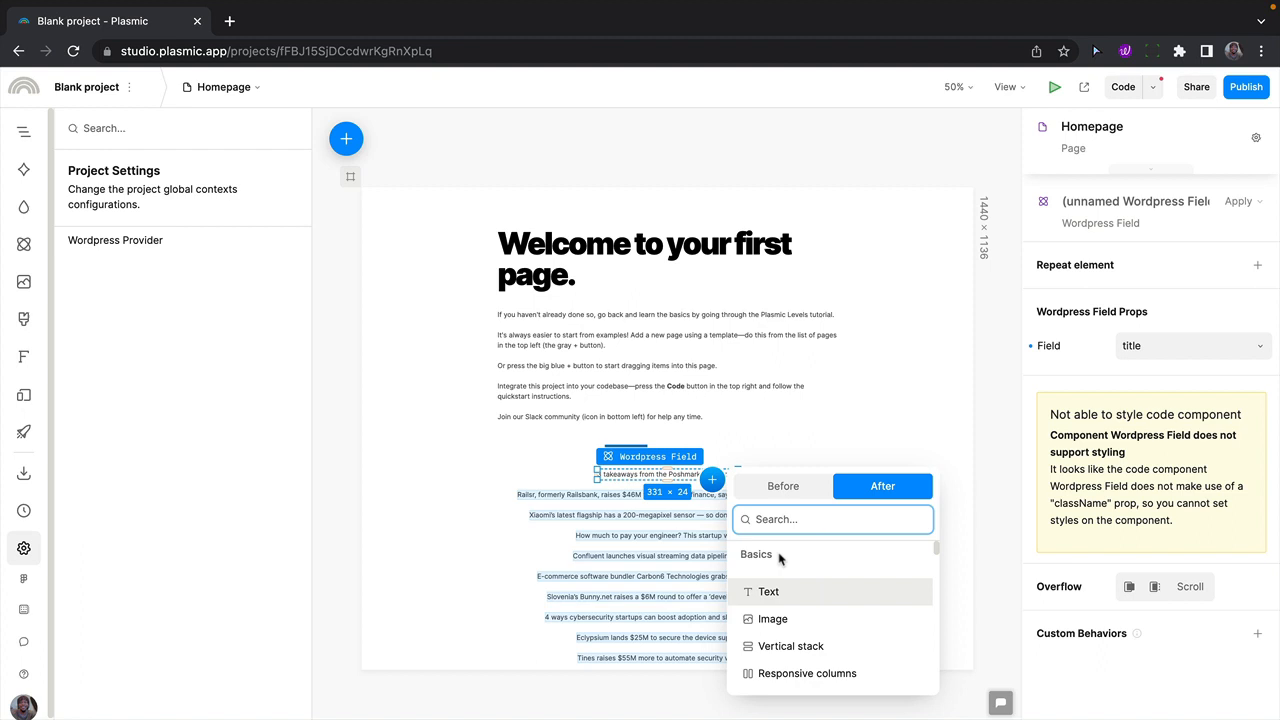
text(w)
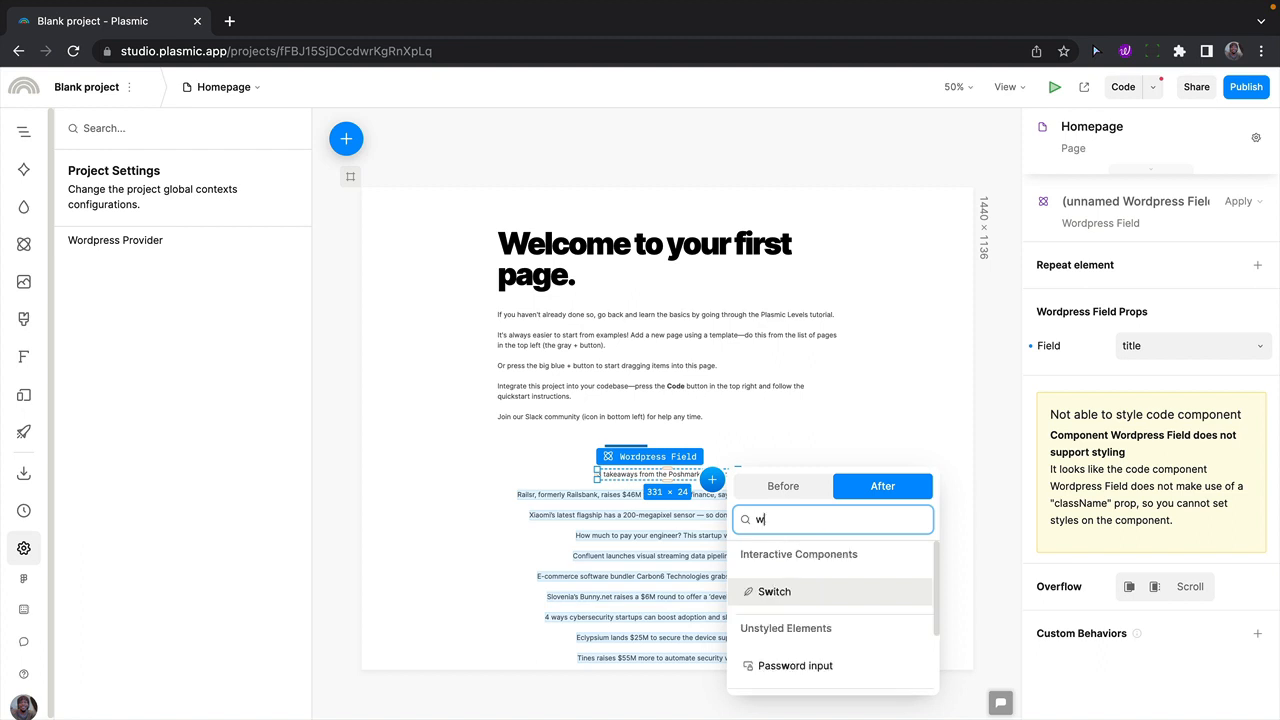
text(ord)
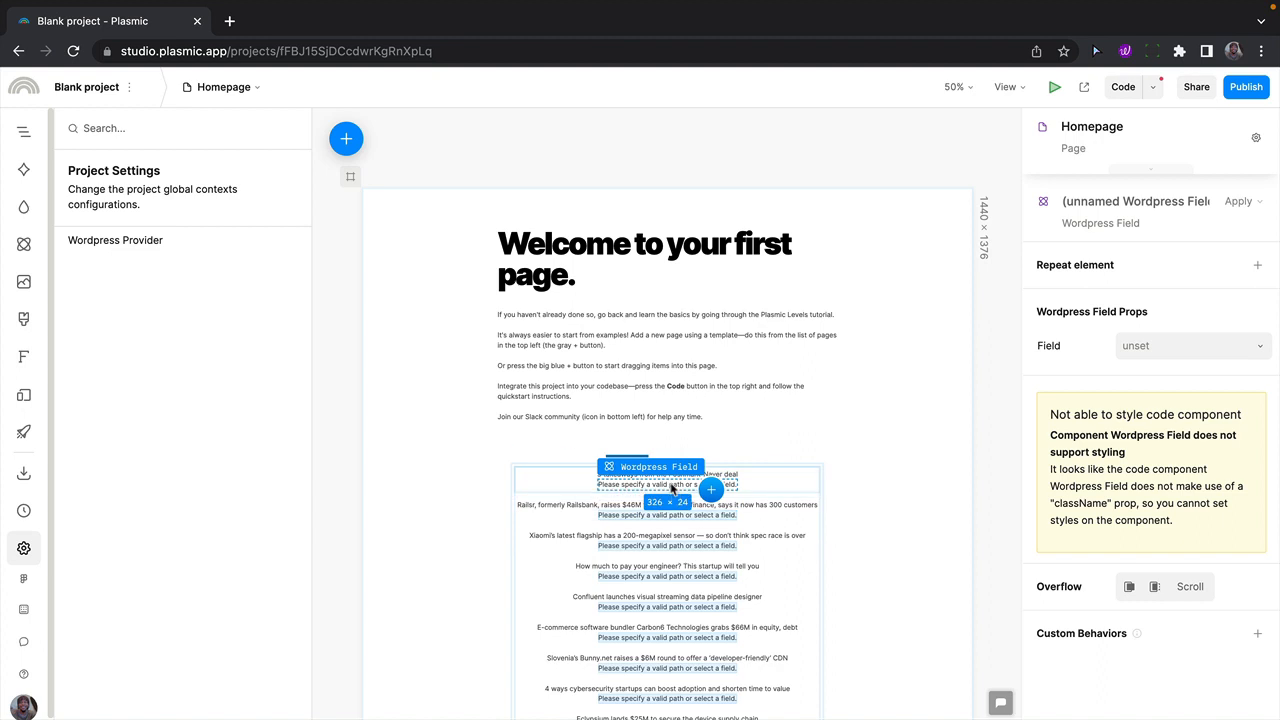
click(1190, 344)
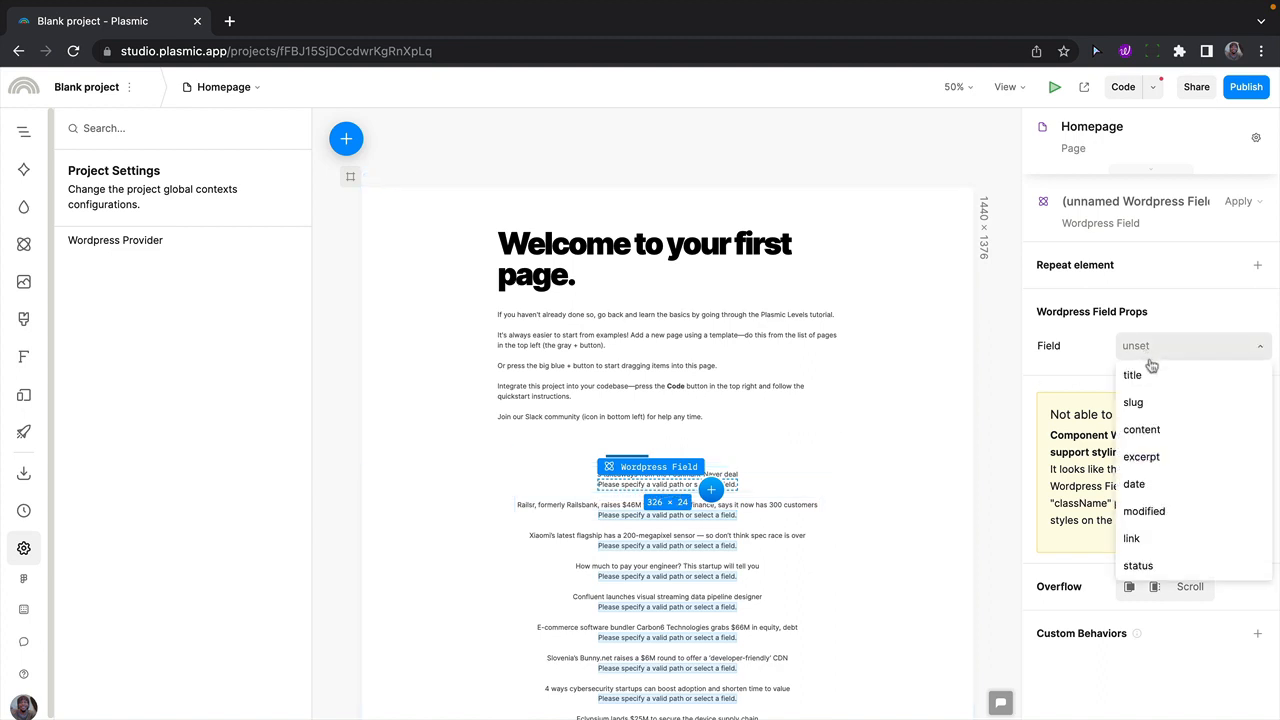
click(1134, 482)
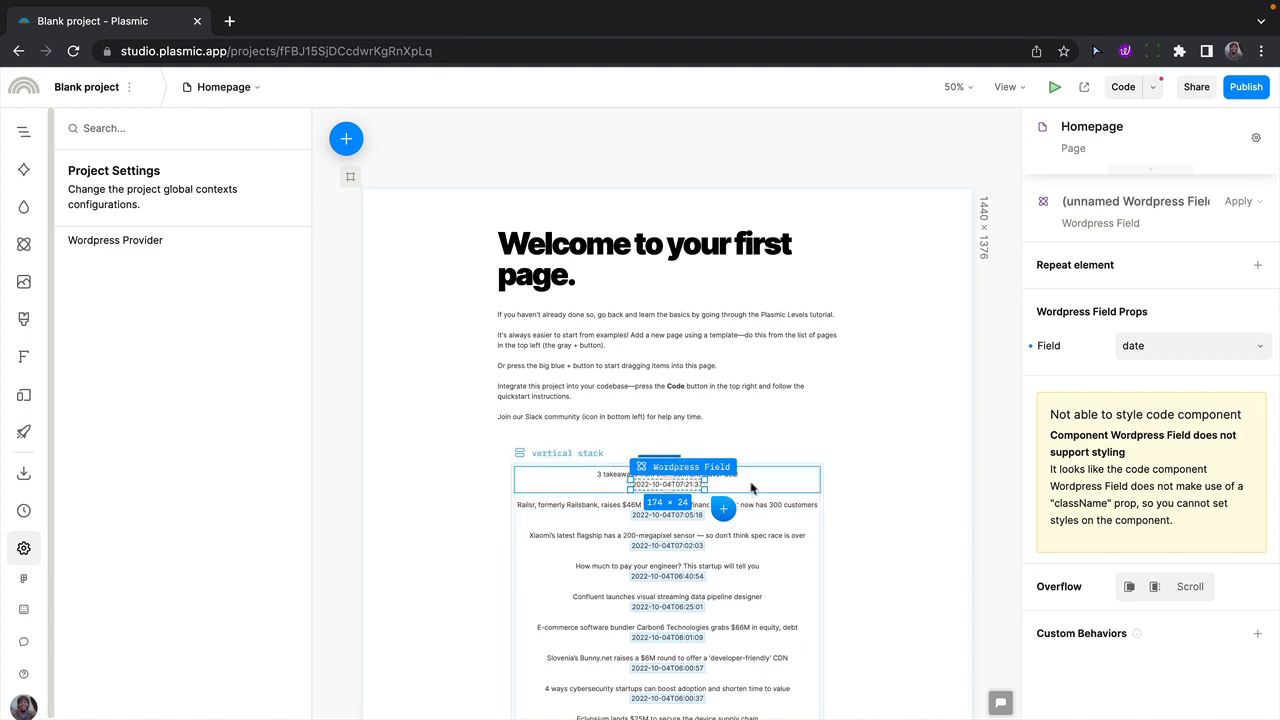
click(724, 510)
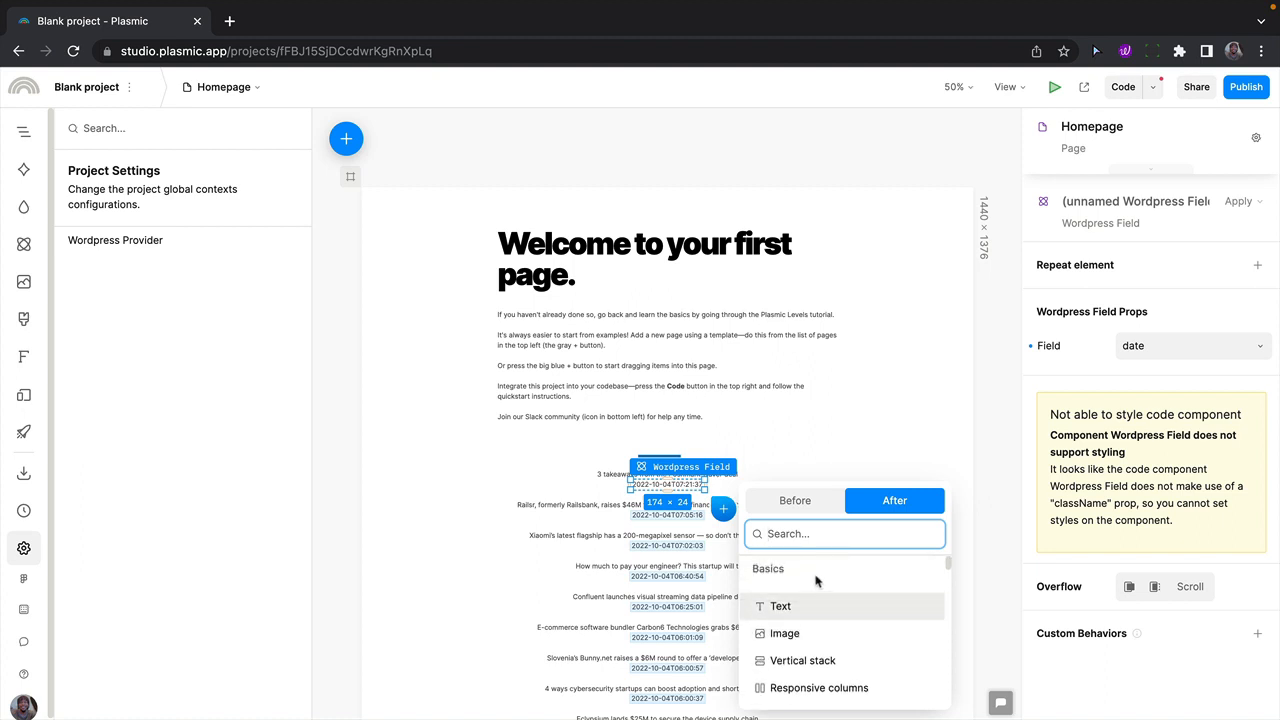
Insert a Button below the date and select the post item's vertical stack
text(but)
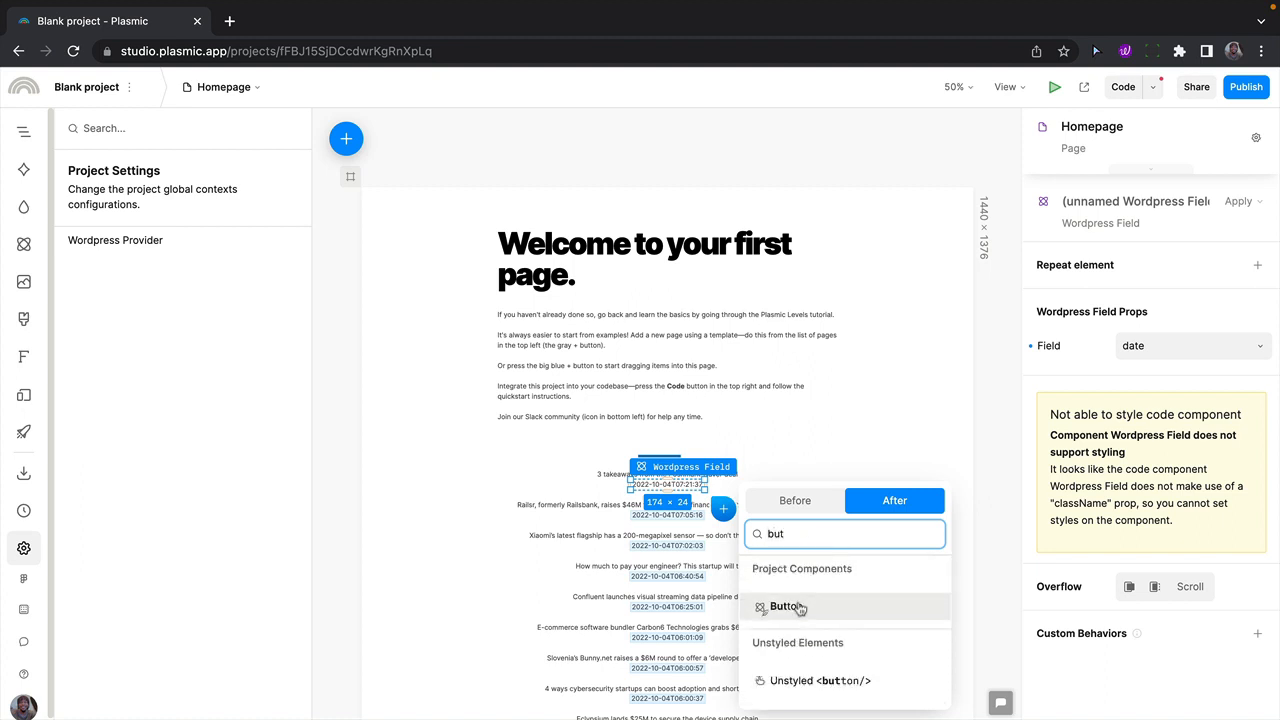
click(786, 606)
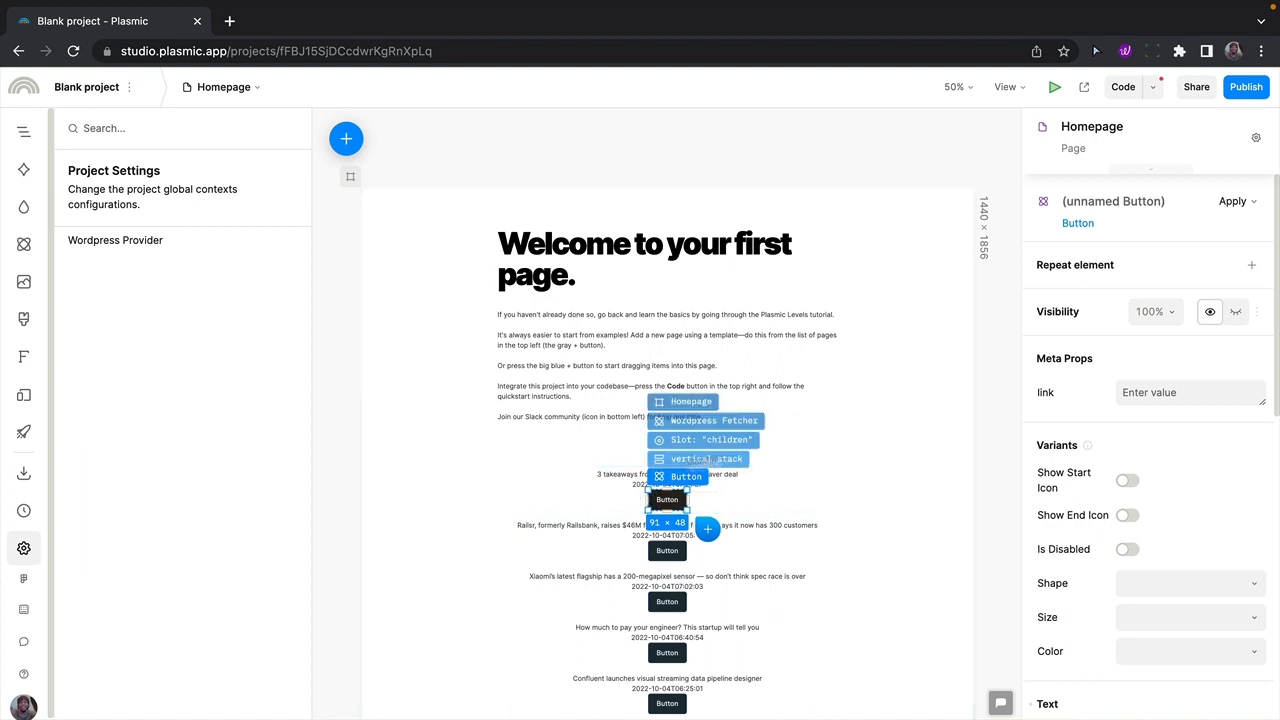
click(1184, 652)
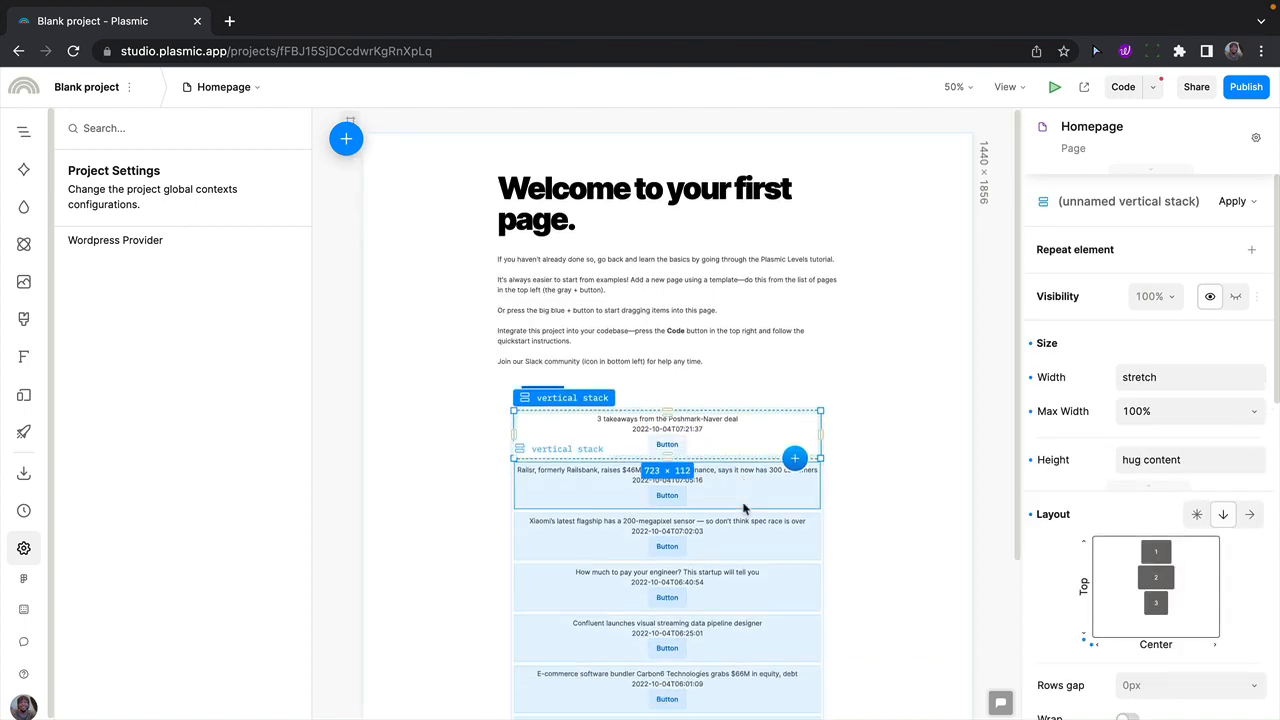
Style the post item with rounded corners and a 4px margin as a bordered card
scroll(down, 3)
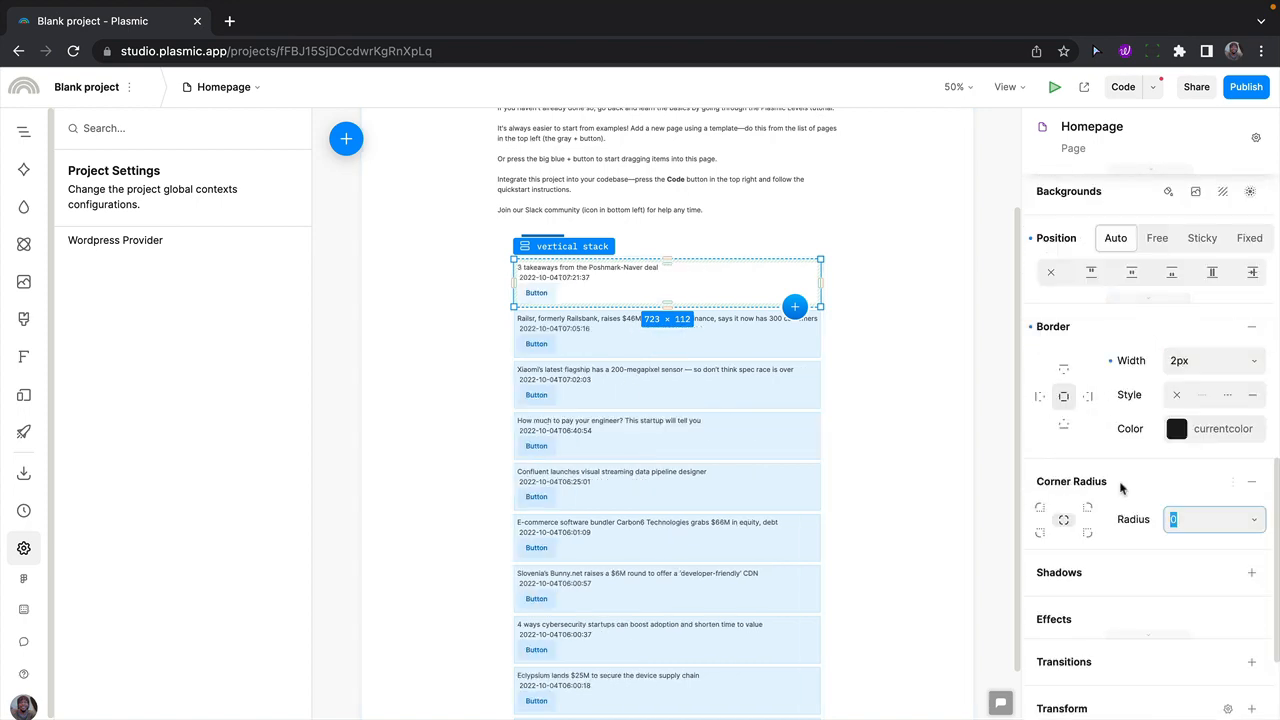
click(1252, 572)
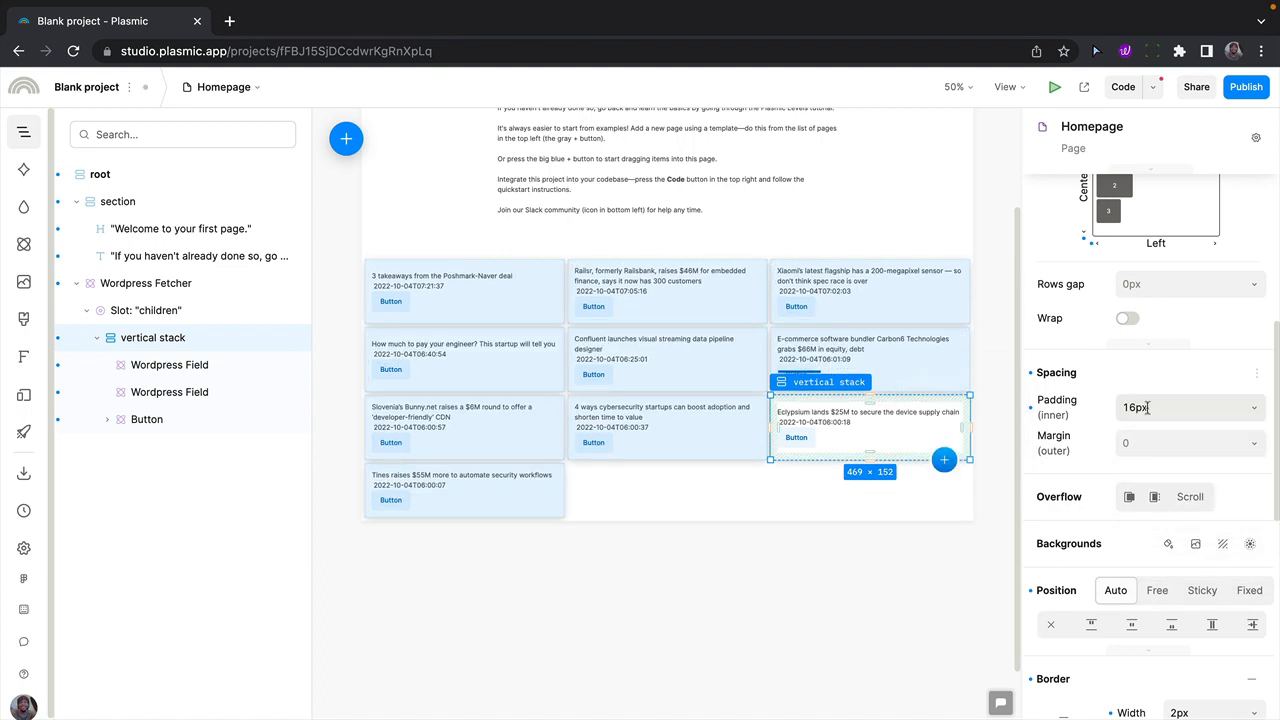
text(4px)
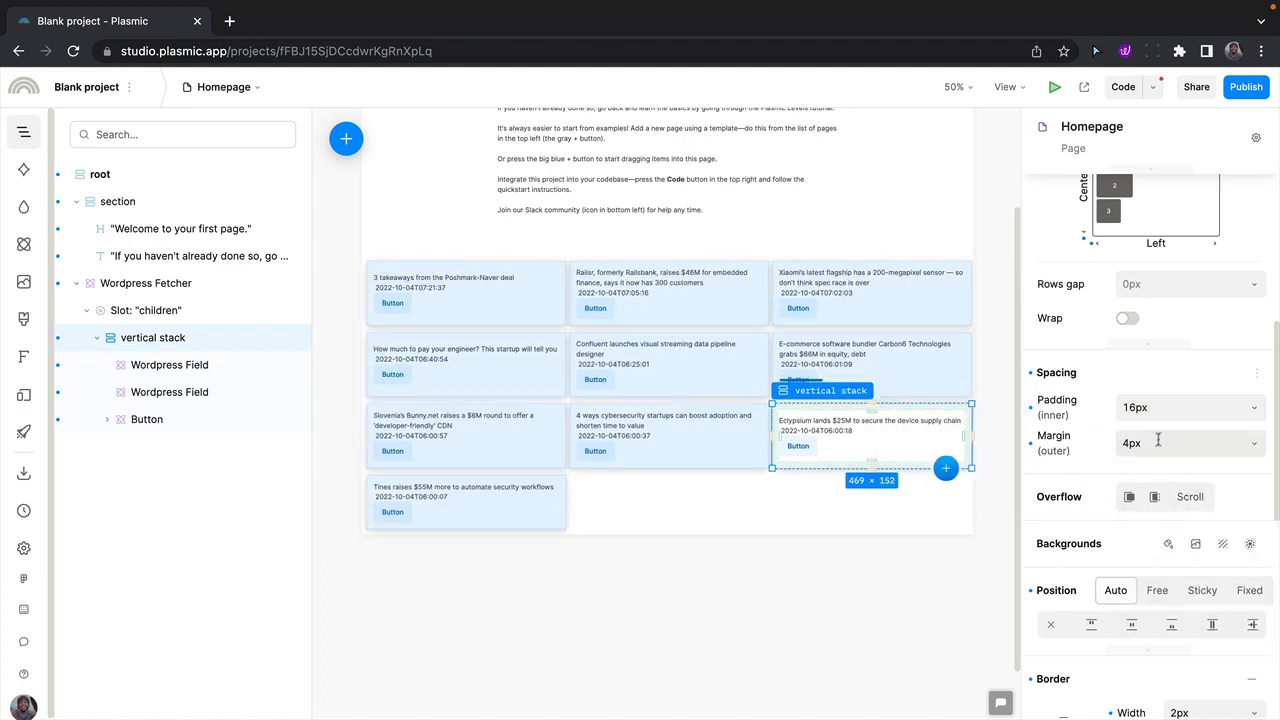
click(146, 420)
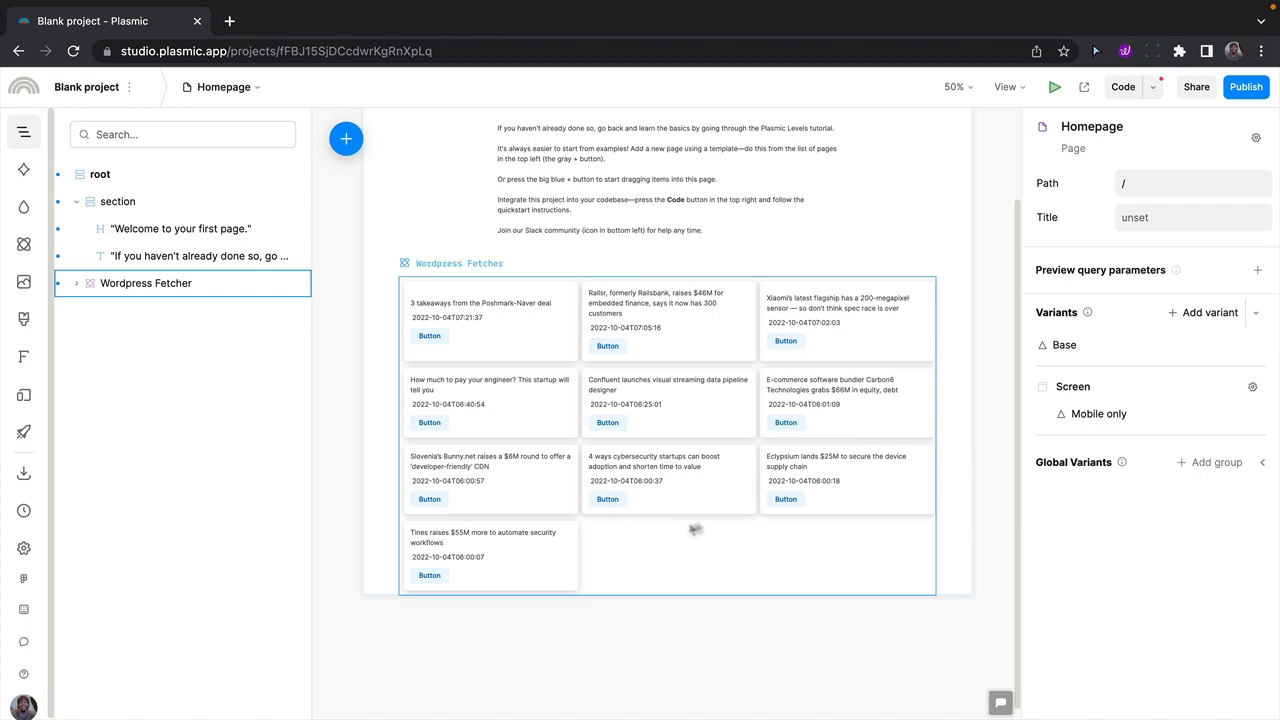
mouse_move(764, 556)
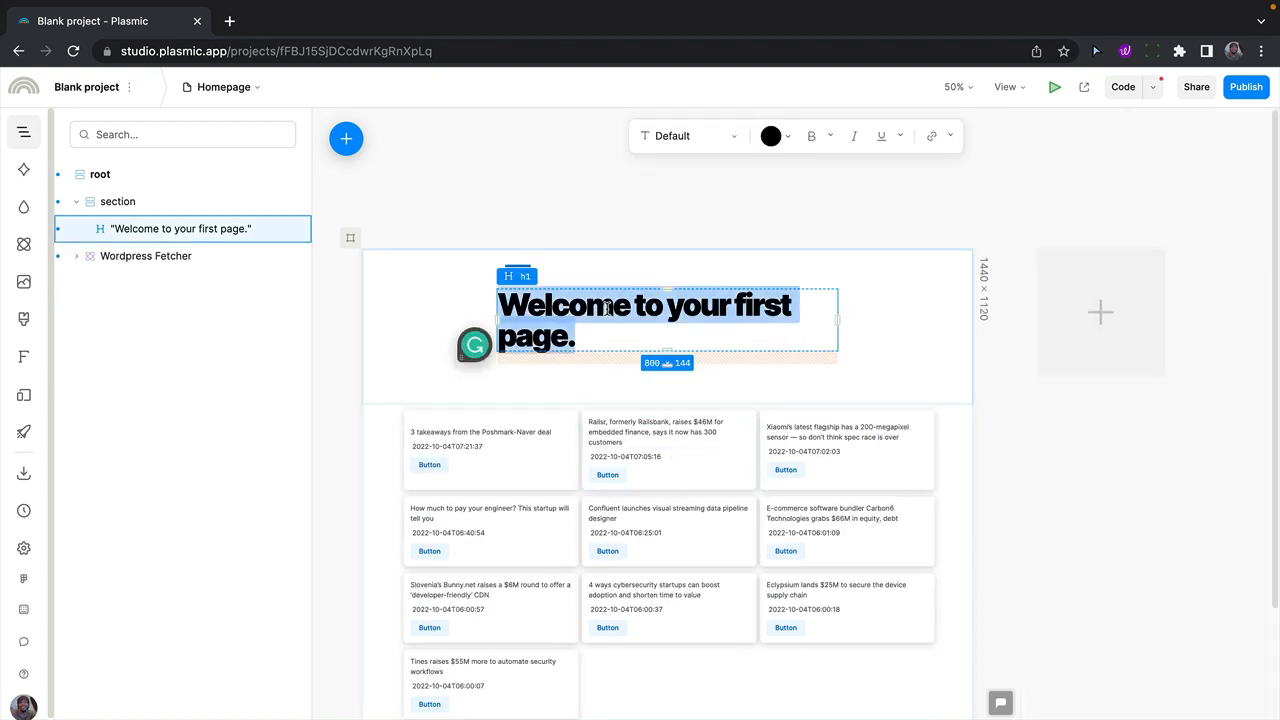
Change the heading text to 'Read your favourite posts'
text(Read your favourite posts)
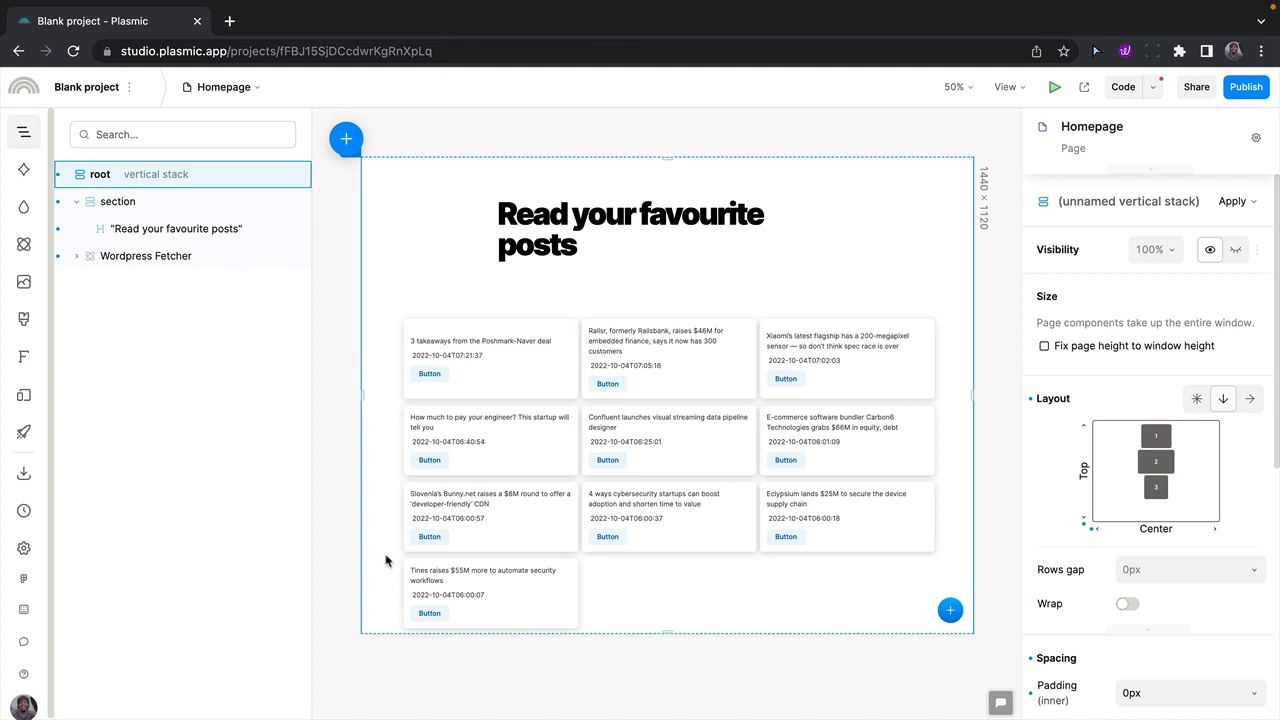
click(346, 140)
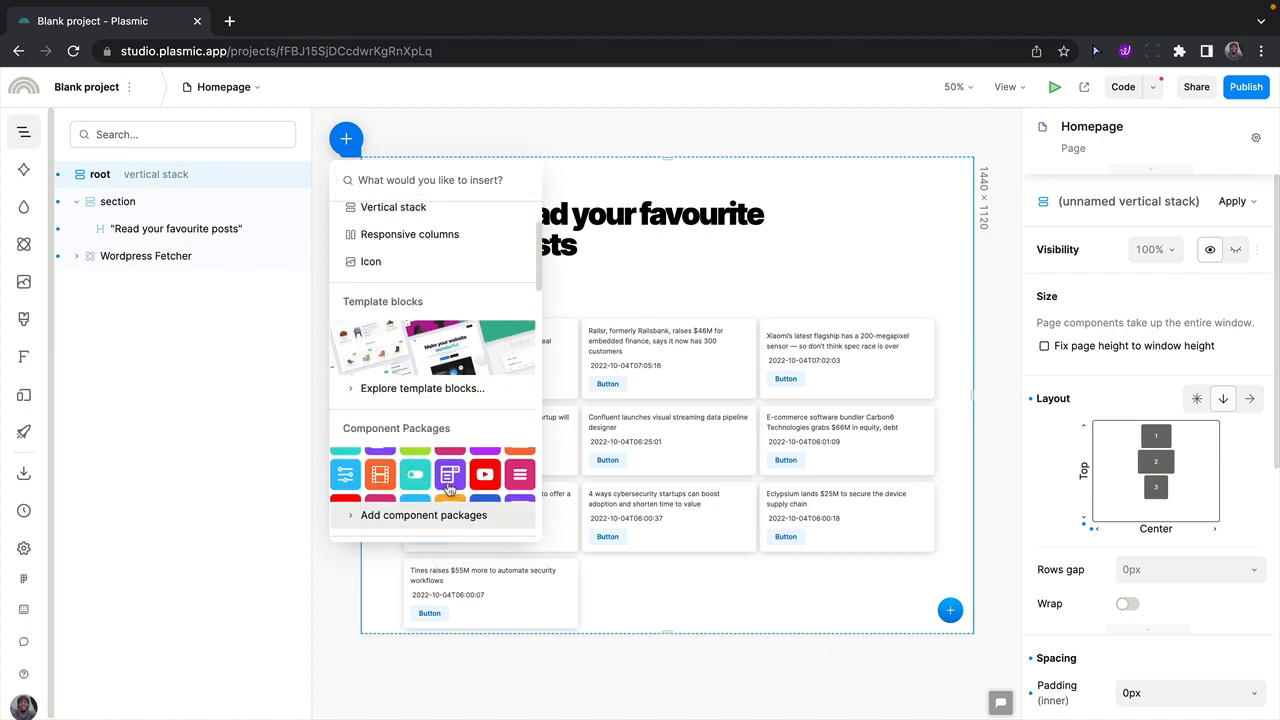
text(w)
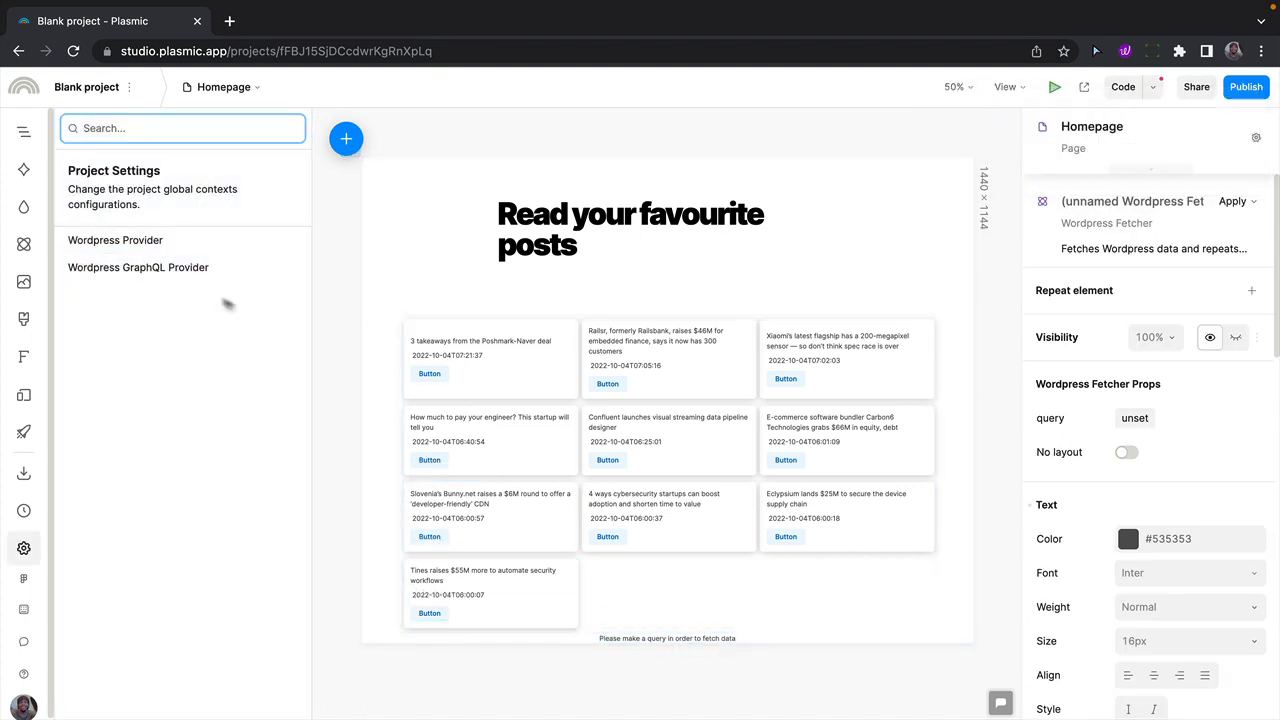
click(138, 268)
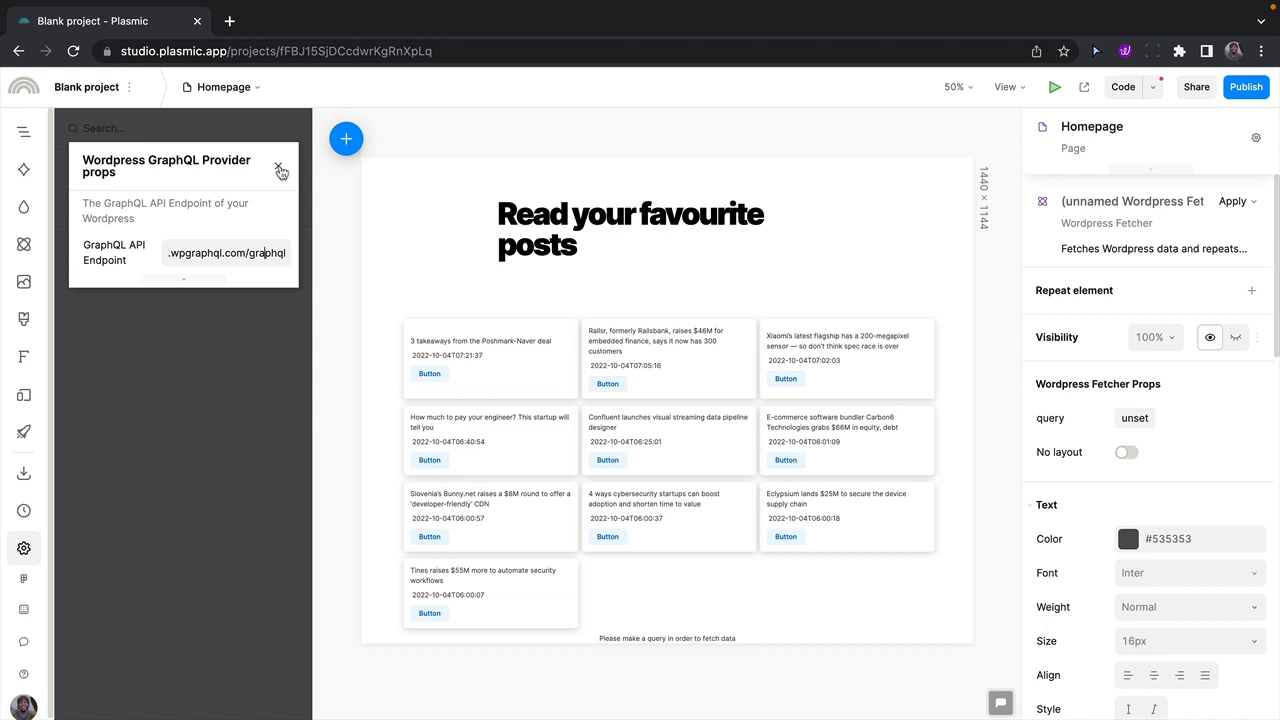
click(280, 170)
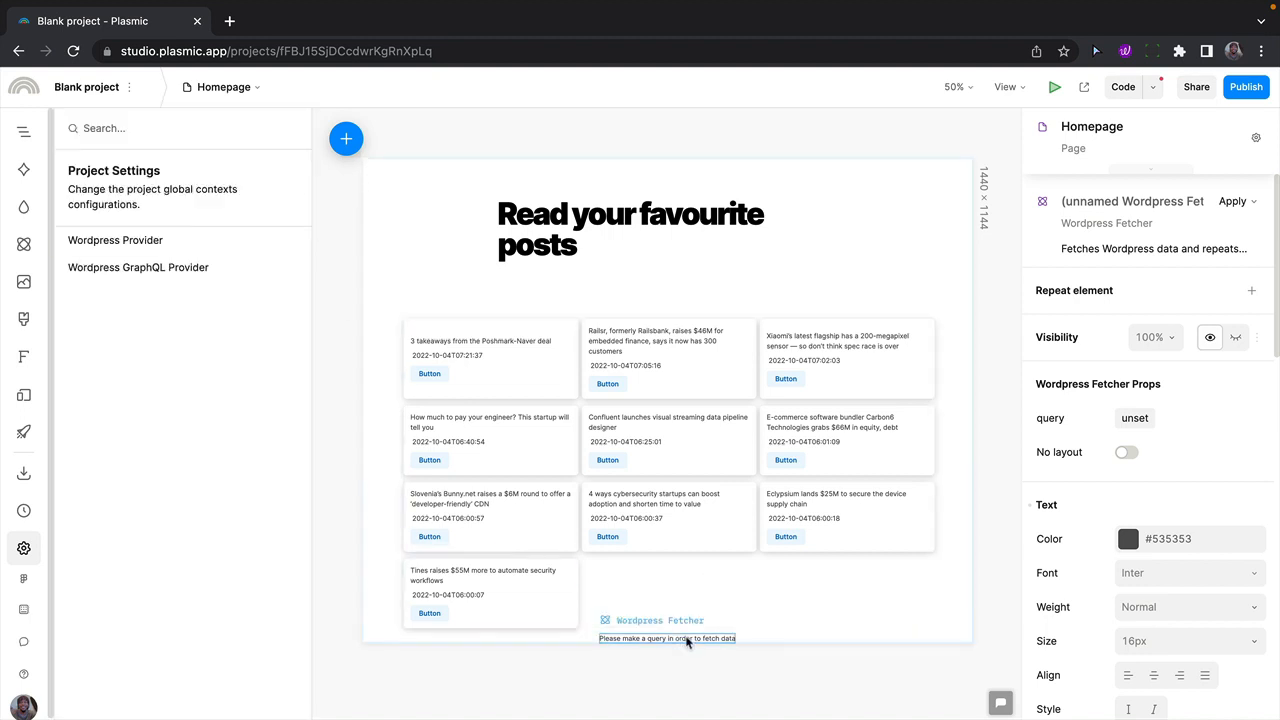
click(660, 620)
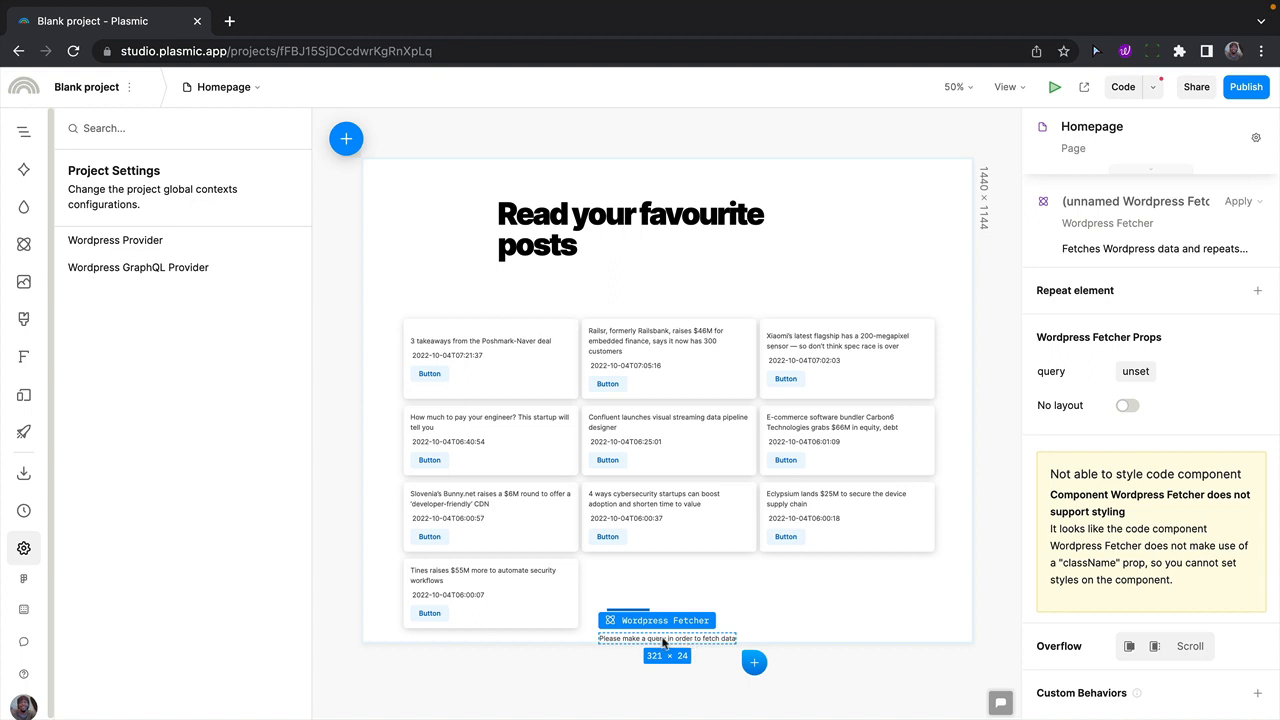
mouse_move(1130, 376)
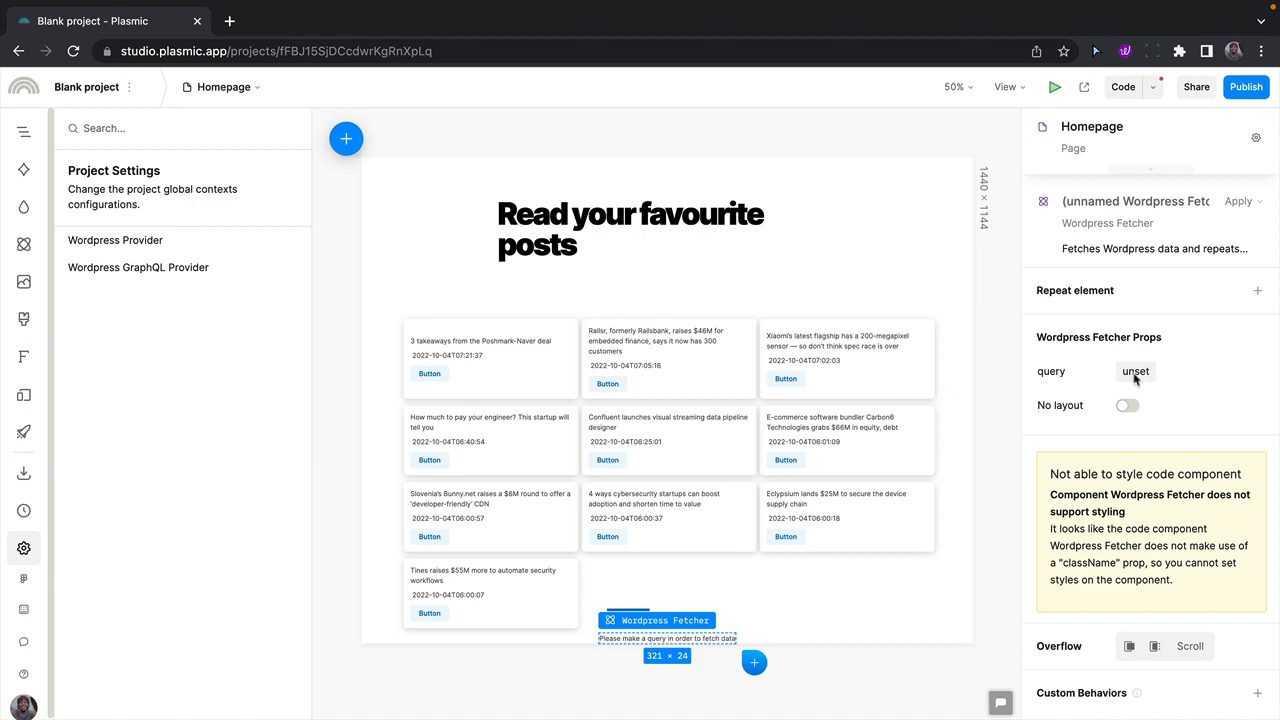
Compose a tags > edges > node query returning name, id, description and count
click(1136, 370)
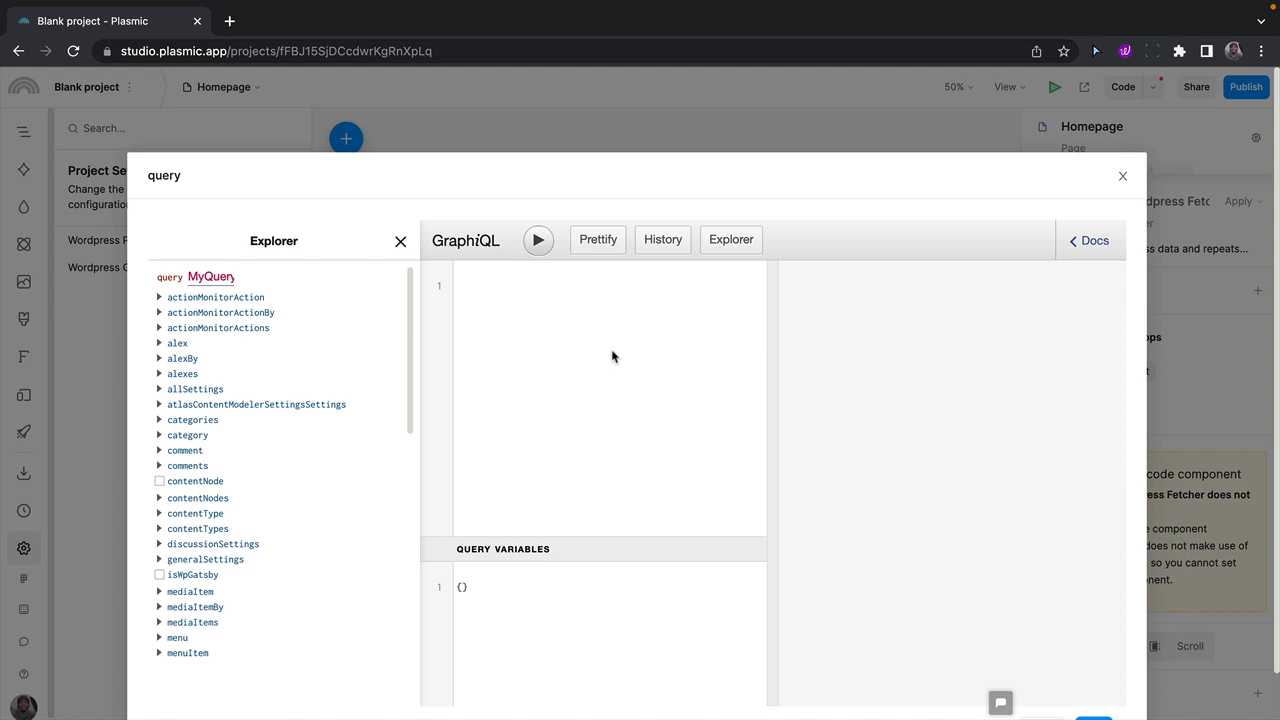
scroll(down, 3)
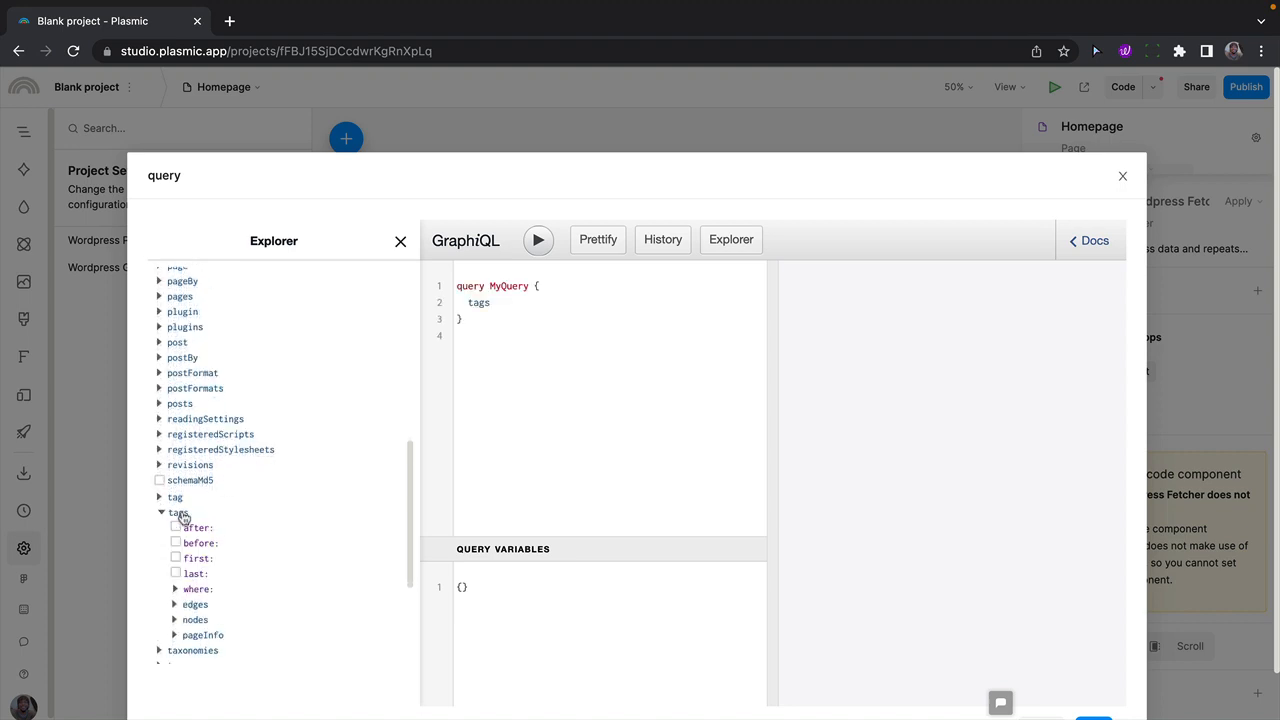
click(196, 512)
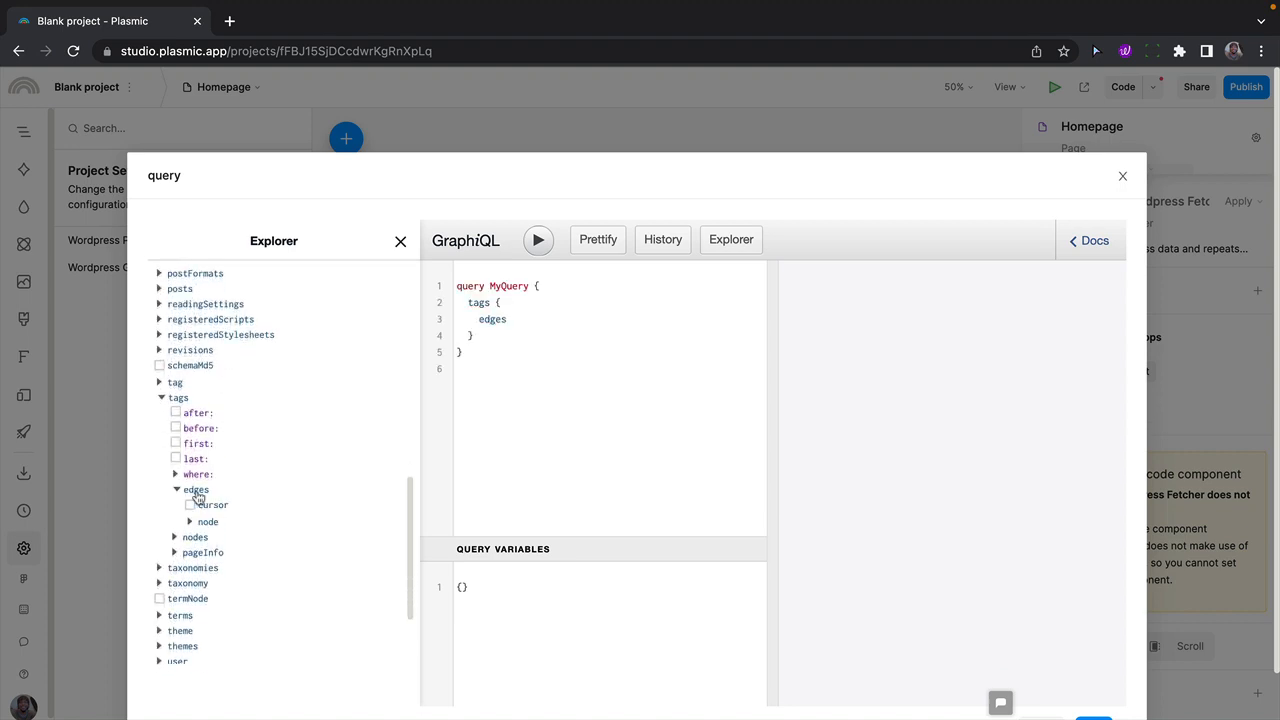
click(208, 520)
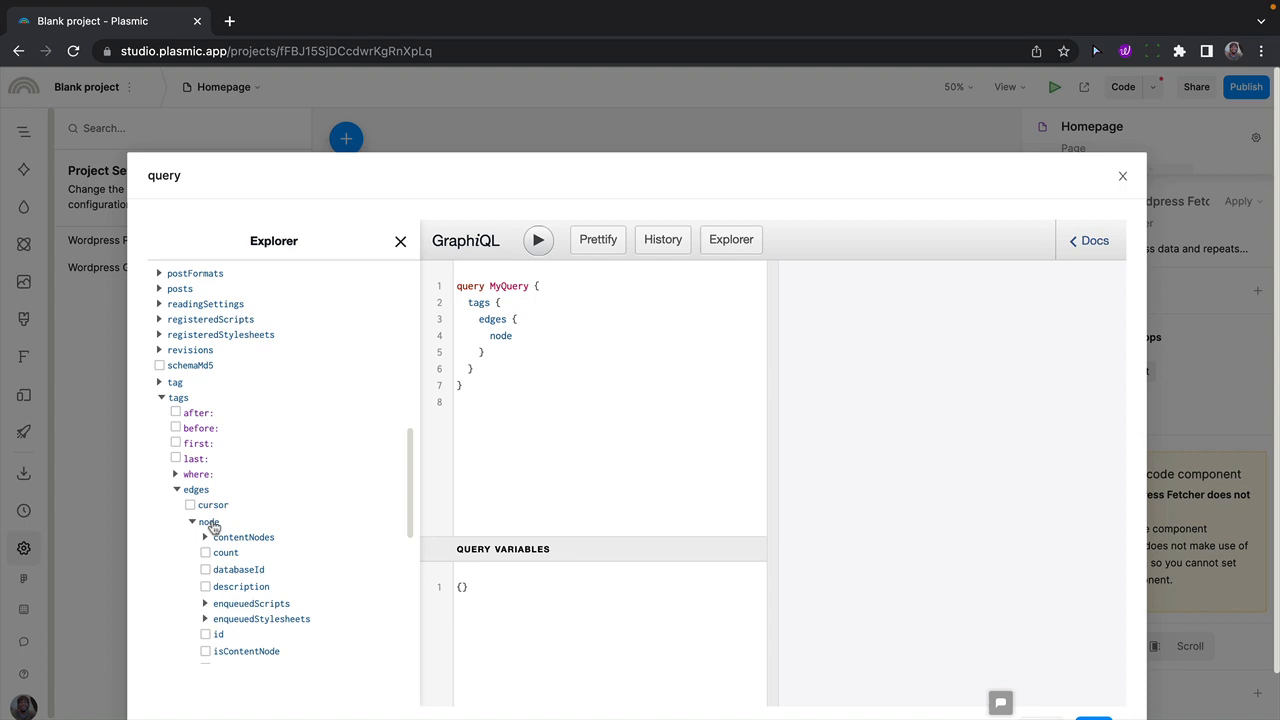
scroll(down, 3)
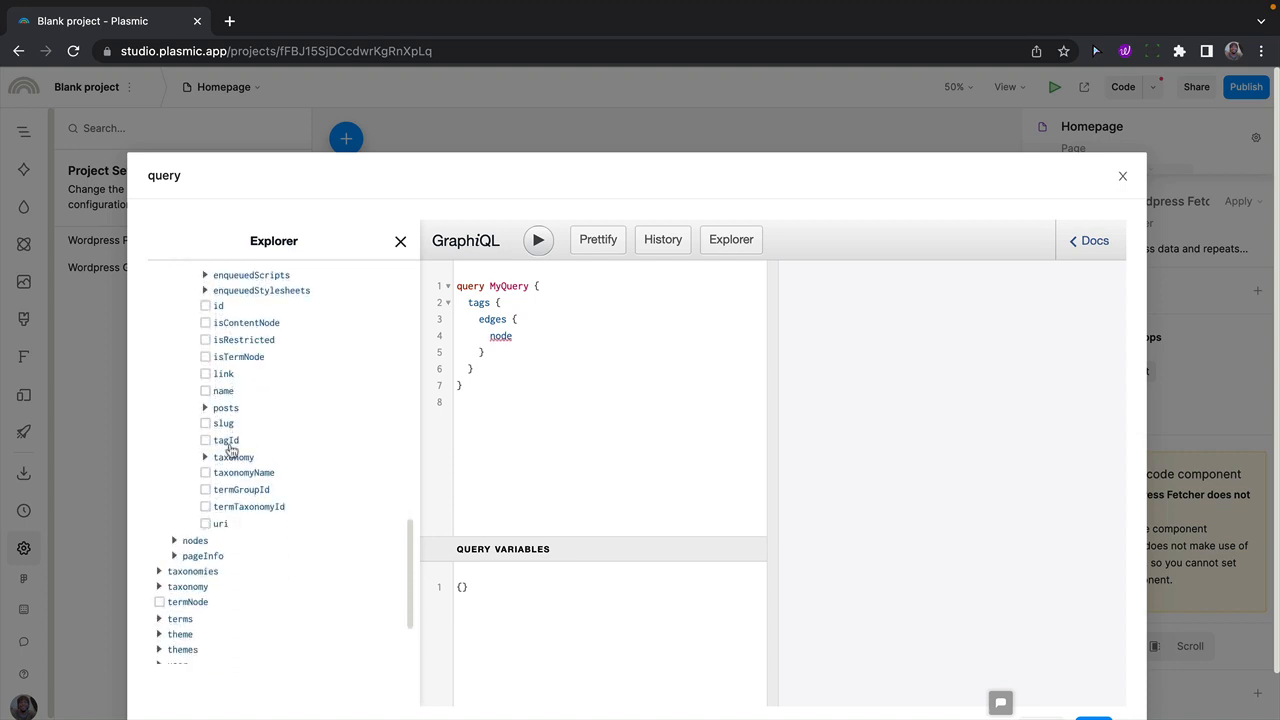
click(204, 390)
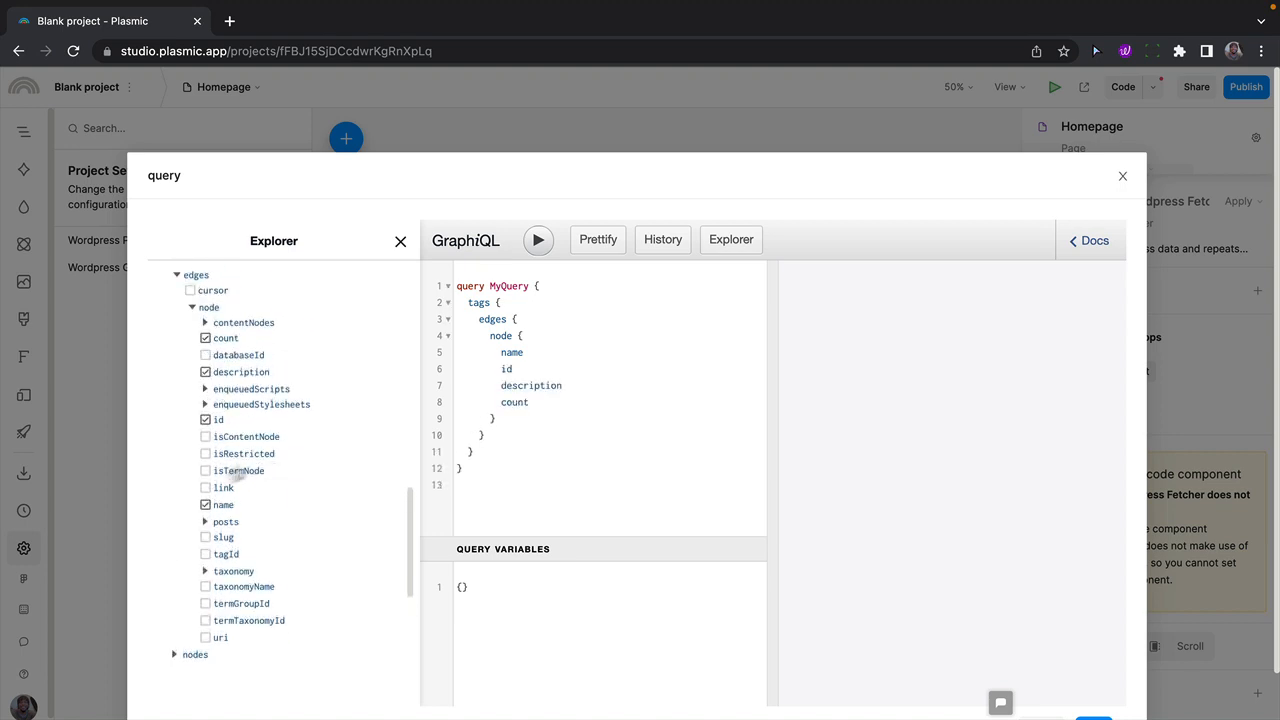
mouse_move(244, 528)
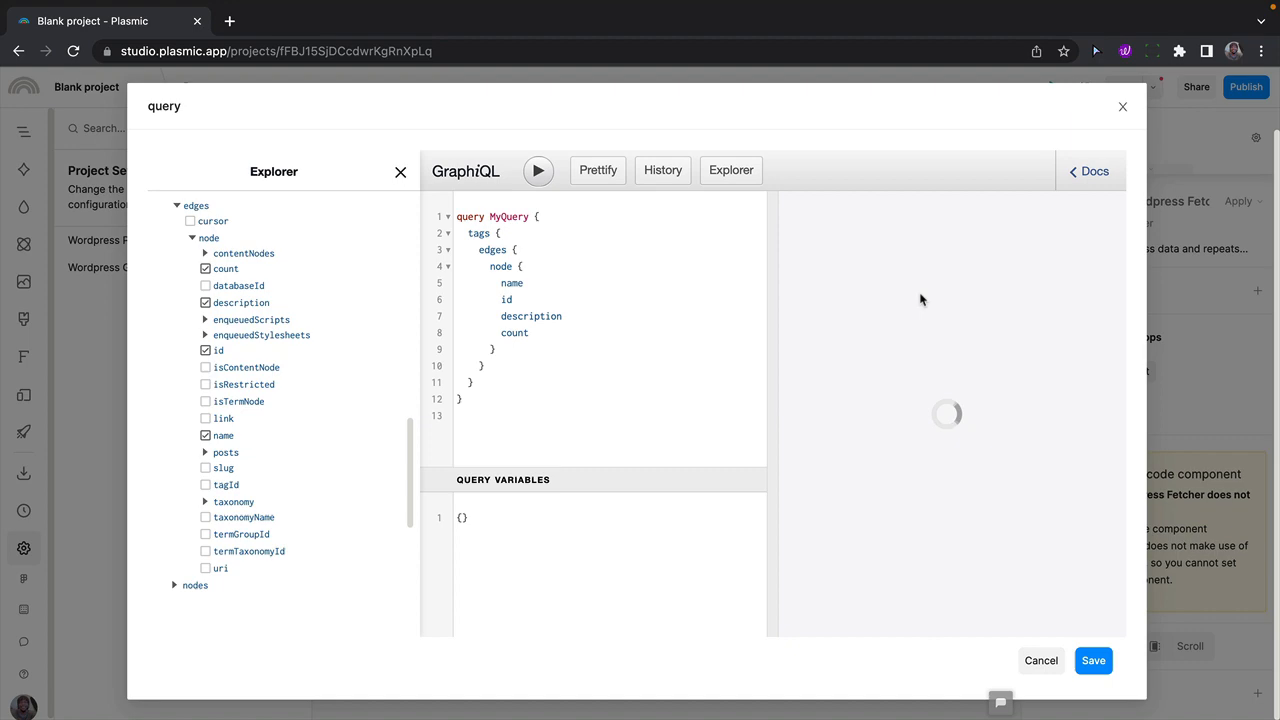
Run the tags query, review the returned descriptions, and save it to the fetcher
click(538, 172)
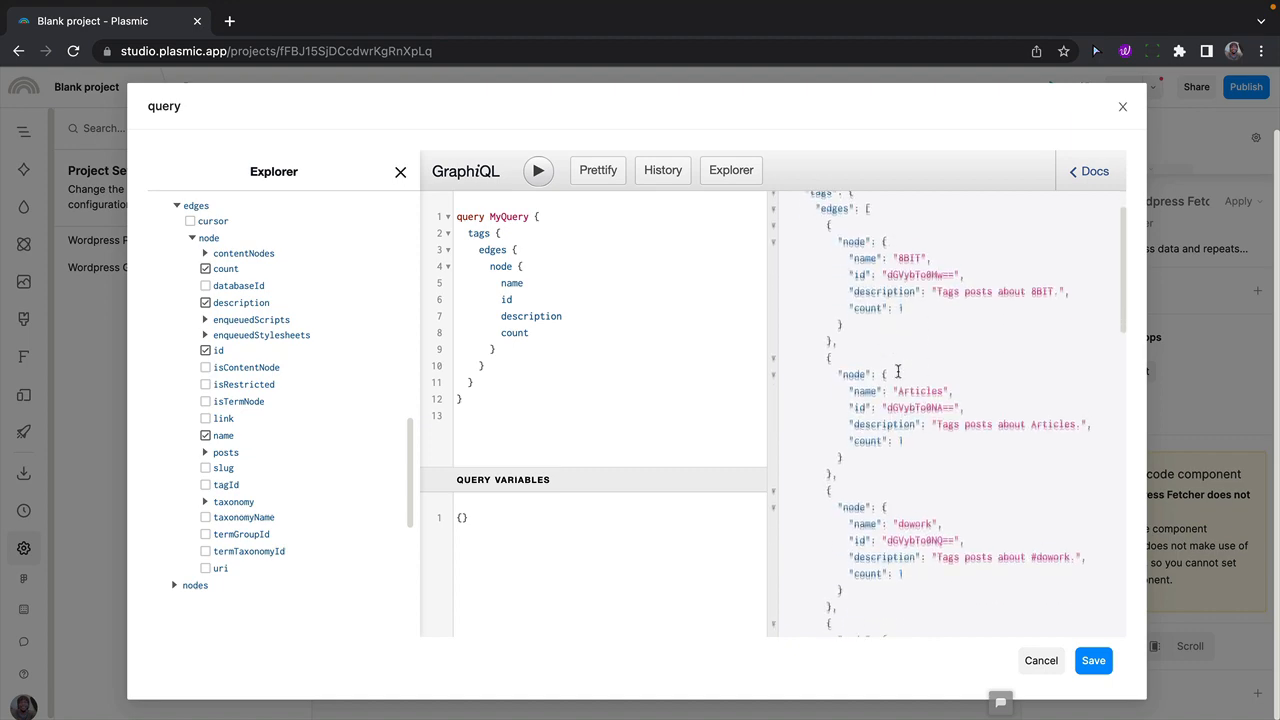
scroll(down, 3)
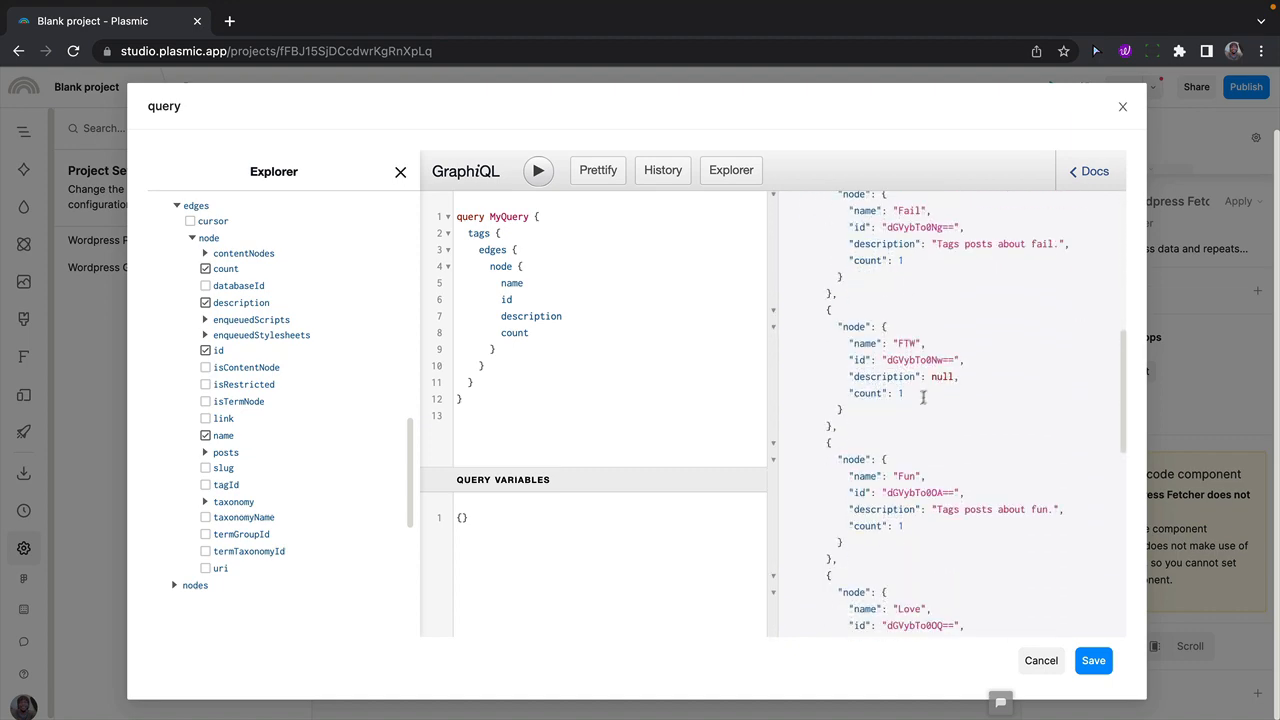
scroll(down, 3)
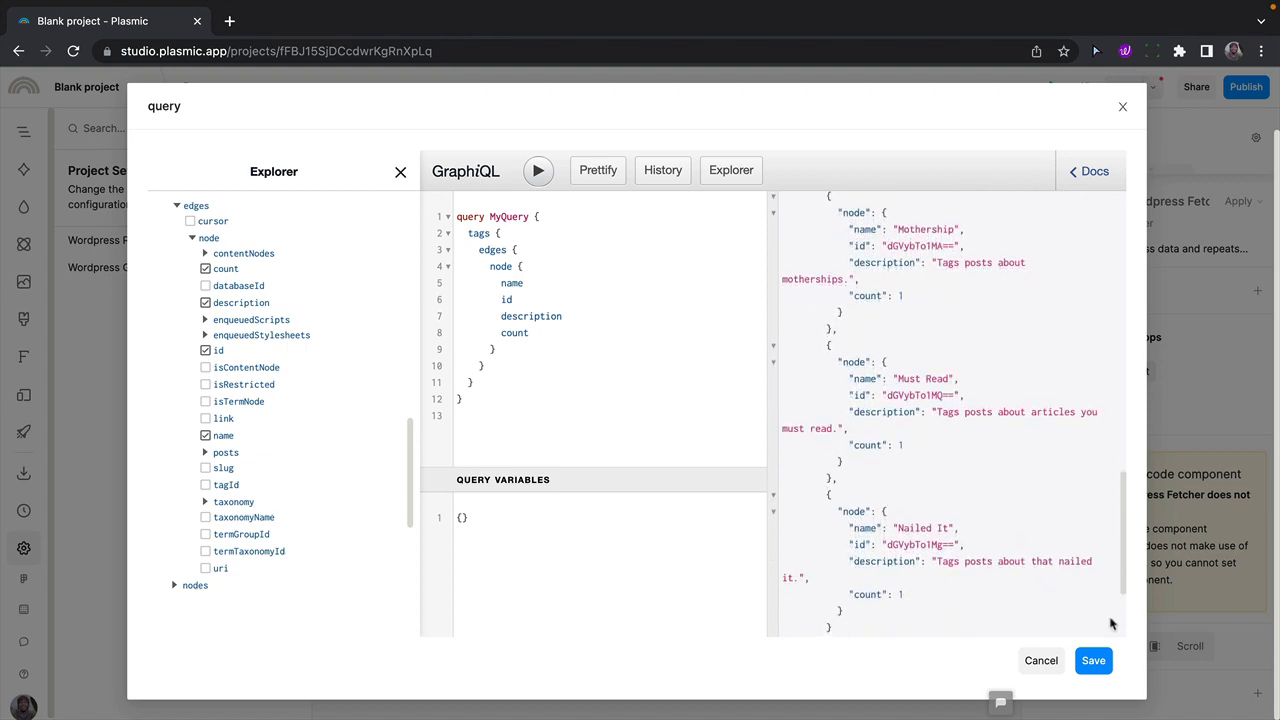
click(1092, 660)
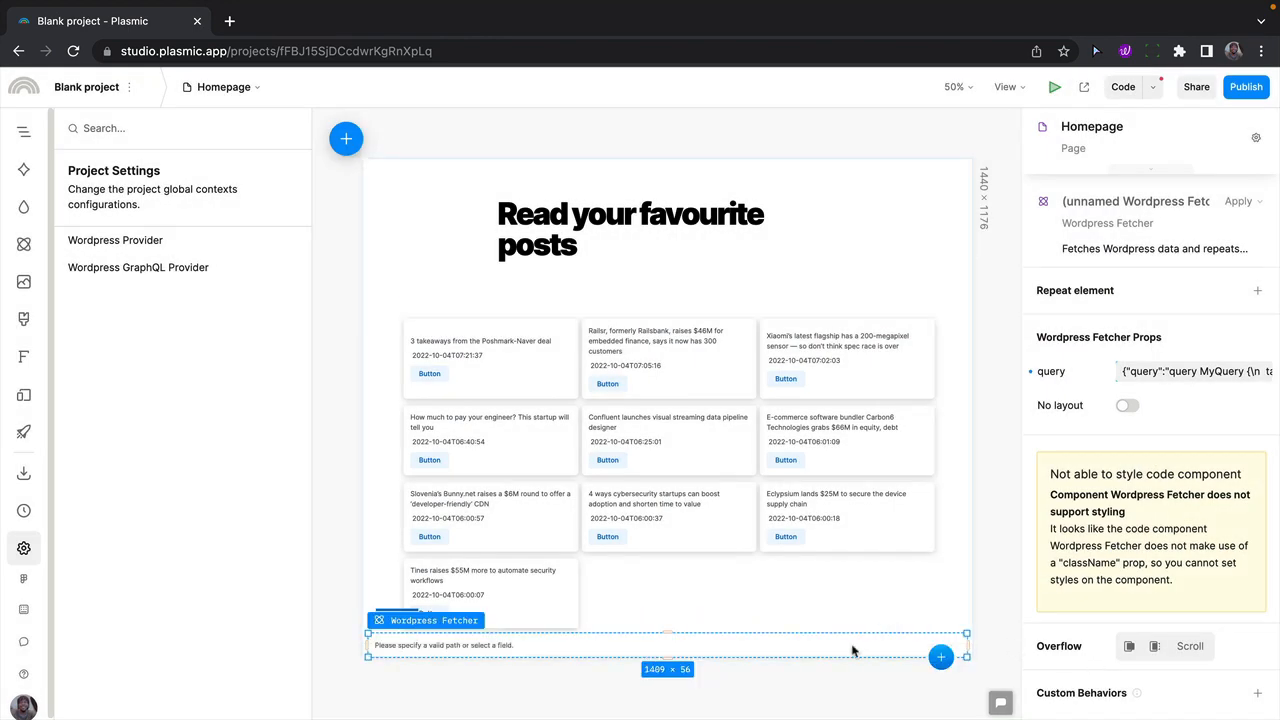
mouse_move(598, 648)
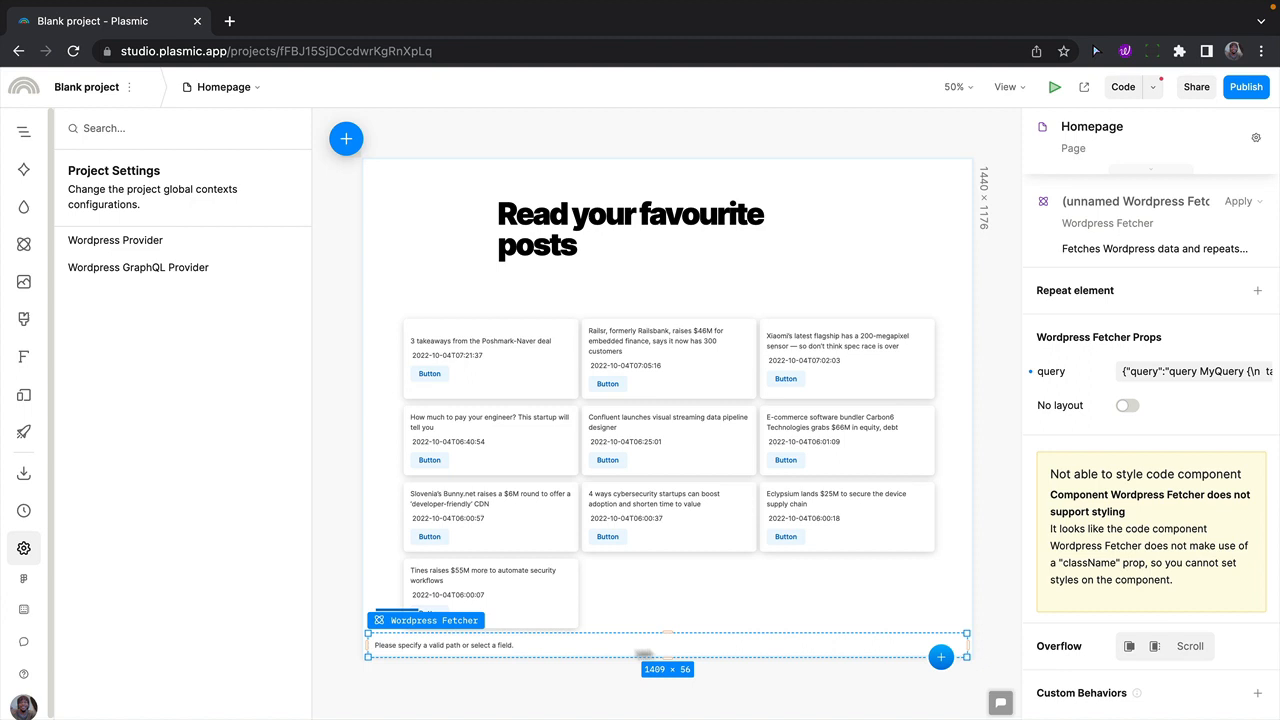
Insert a Text element from Basics after the second Wordpress Fetcher
click(940, 656)
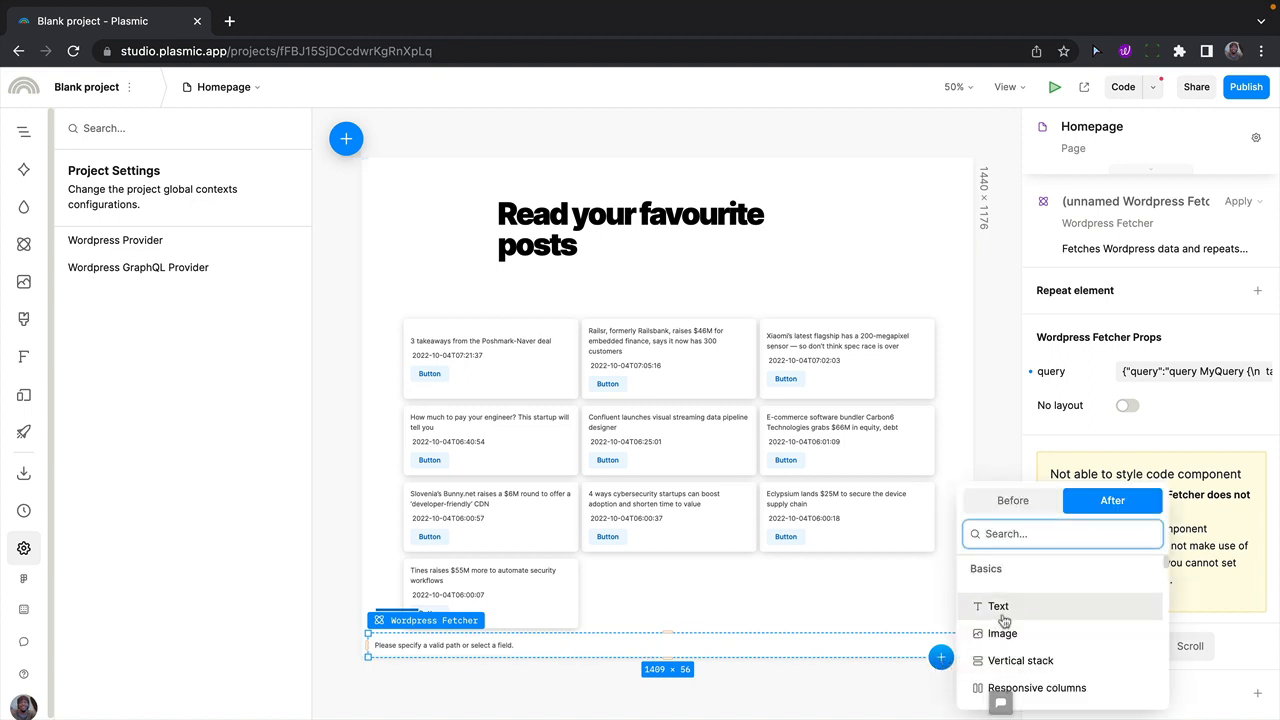
click(996, 606)
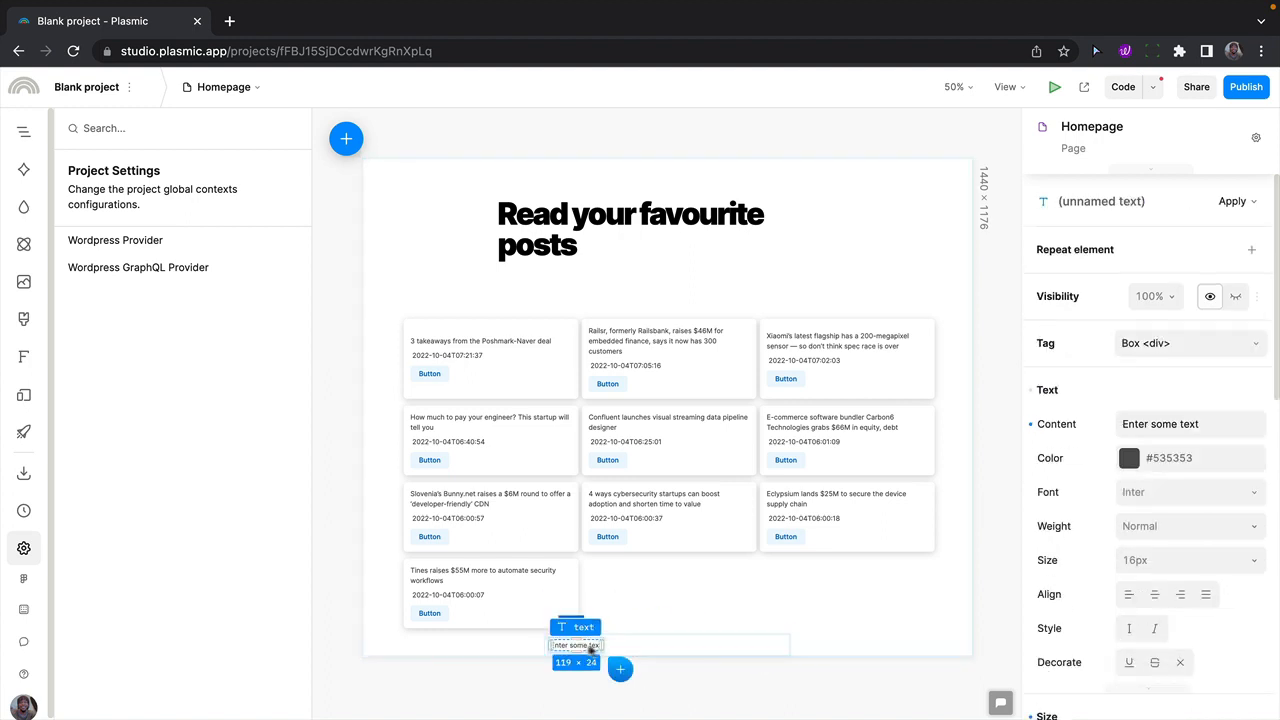
Repeat the text element over currentWordpressItem > edges as its collection
click(1252, 248)
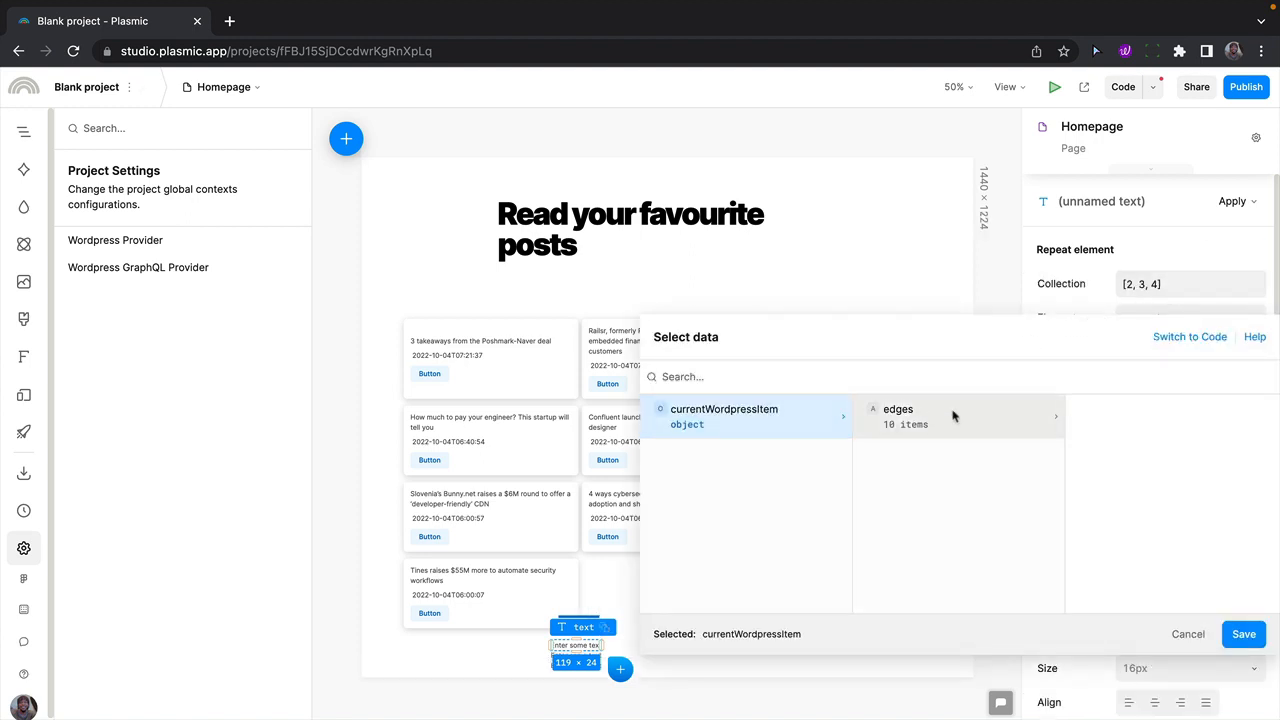
click(896, 416)
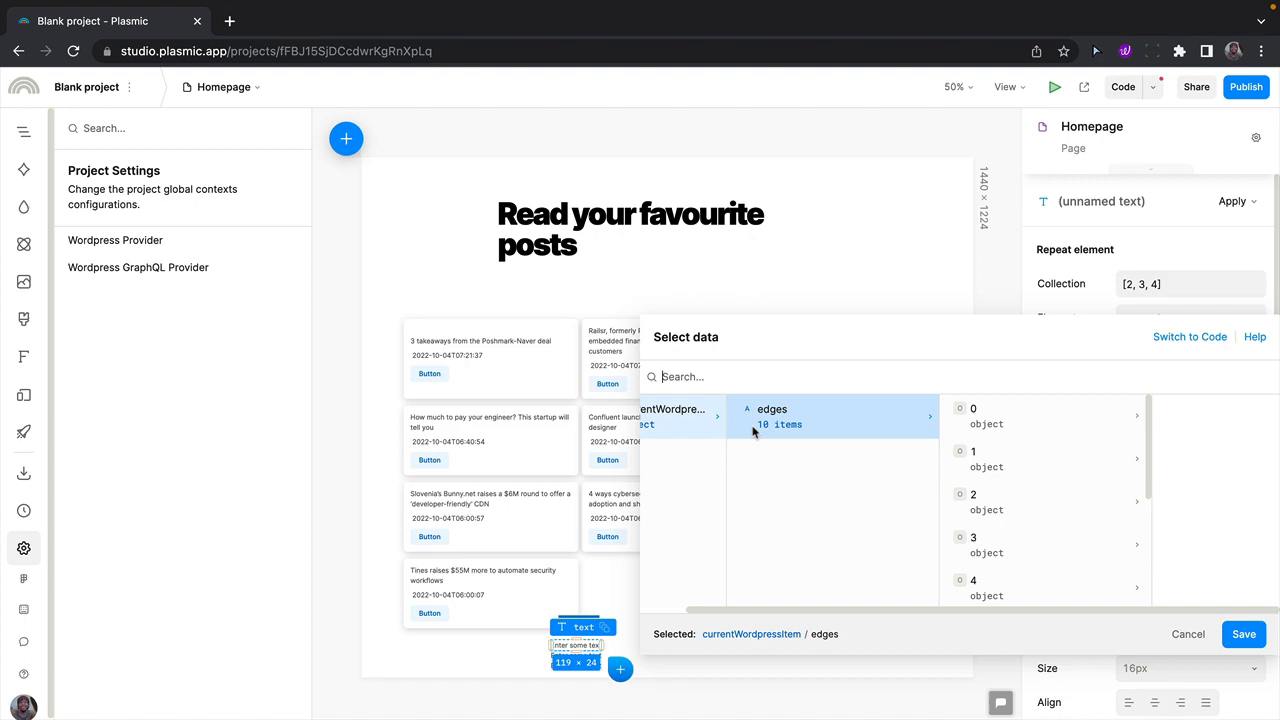
click(1244, 634)
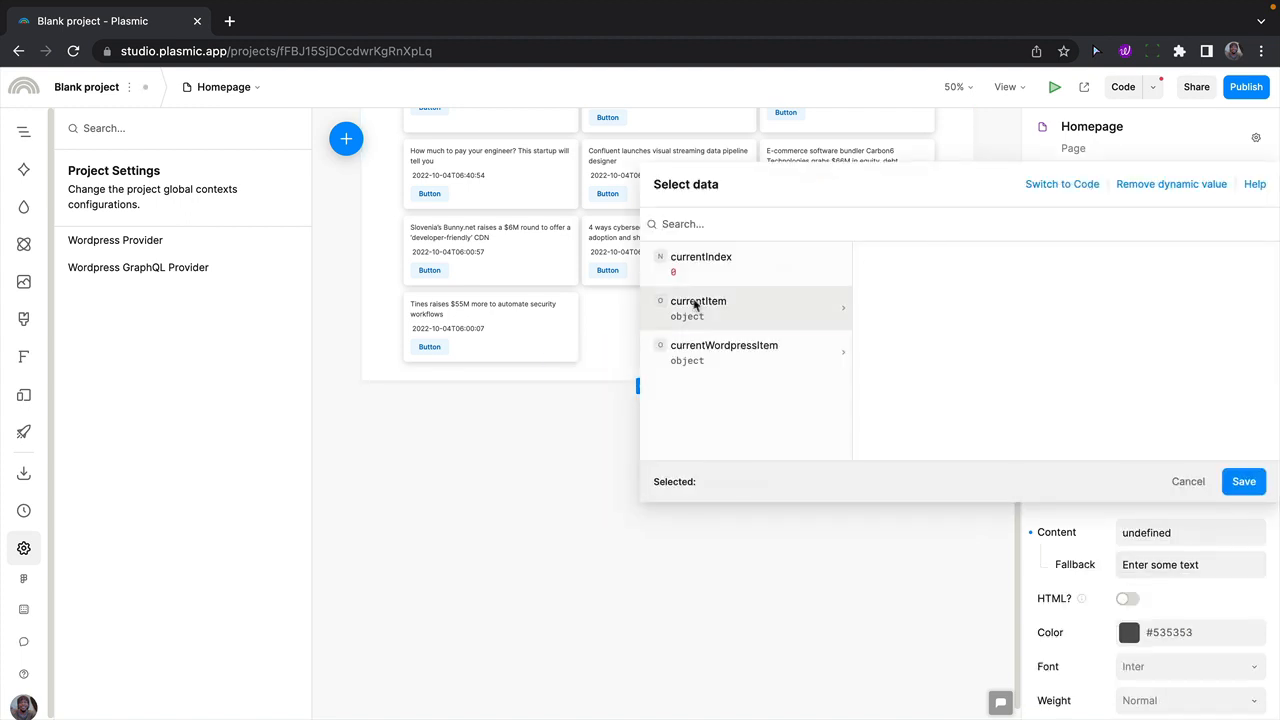
Bind the repeated text to currentItem > node > description so each tag's description is listed
click(698, 308)
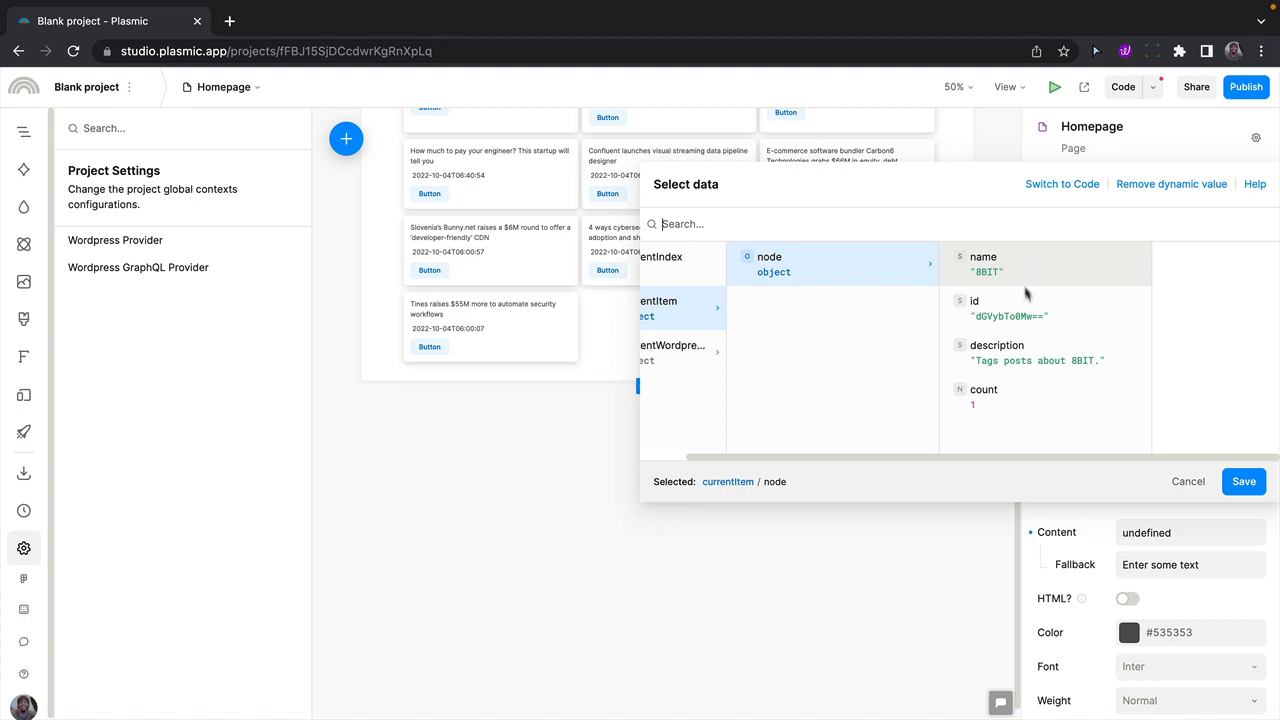
click(1244, 480)
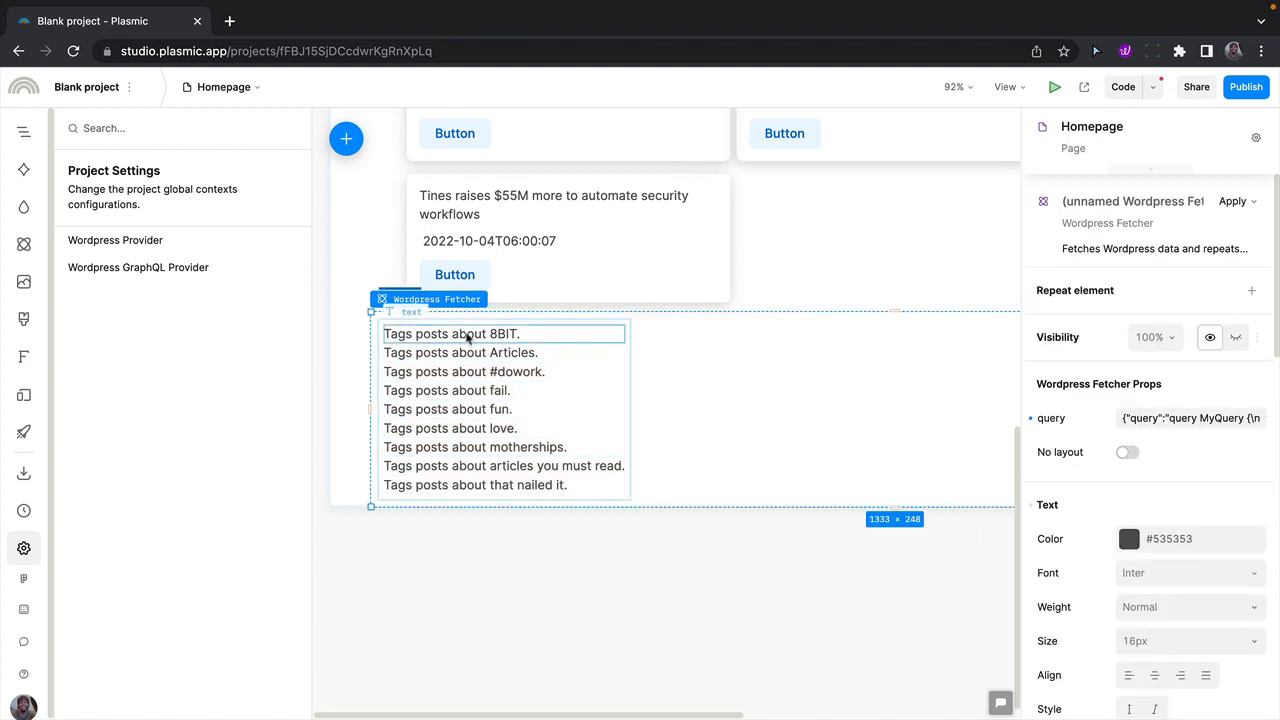
click(680, 548)
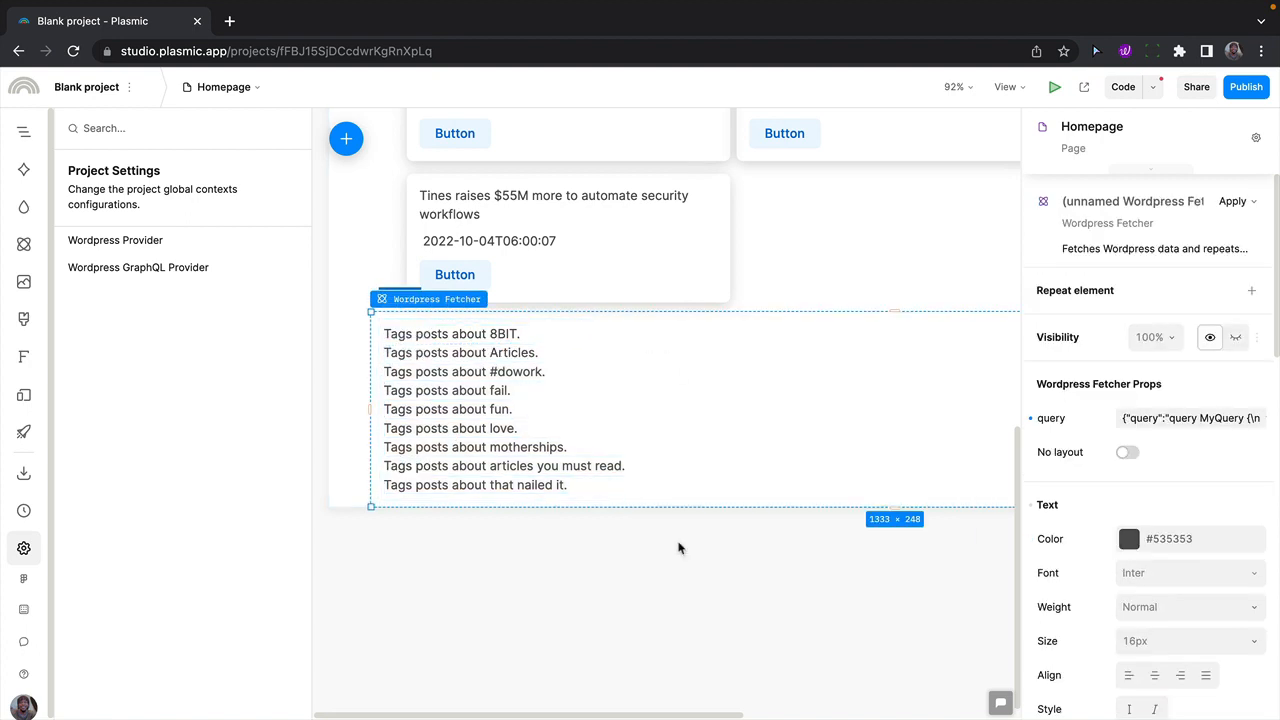